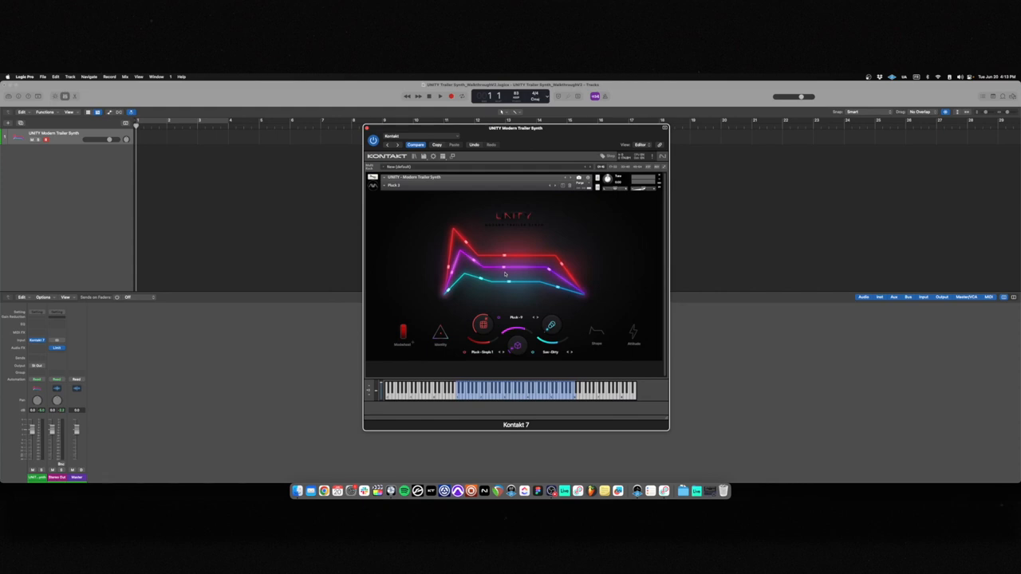
mouse_move(571, 239)
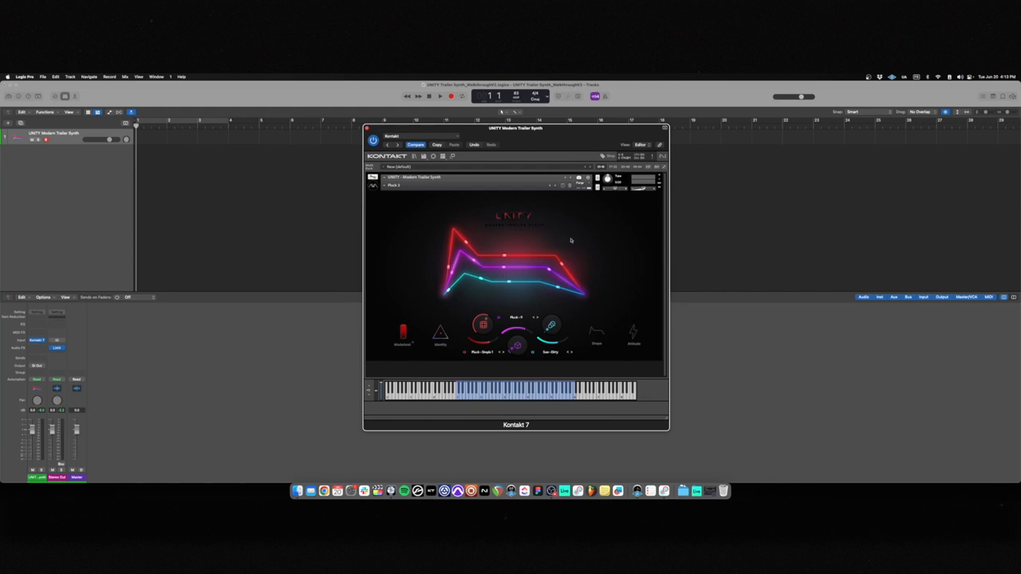
mouse_move(526, 278)
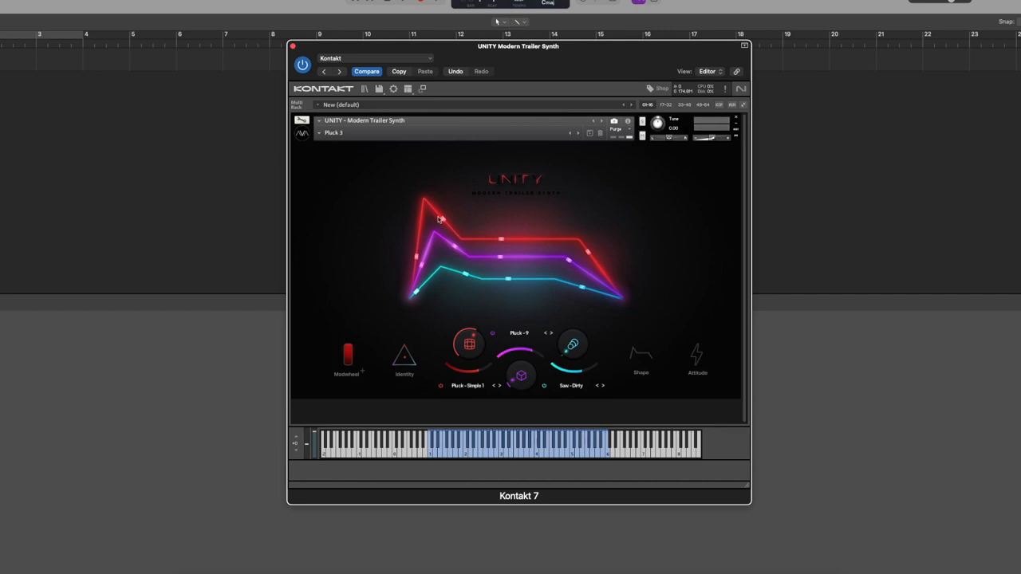
mouse_move(541, 239)
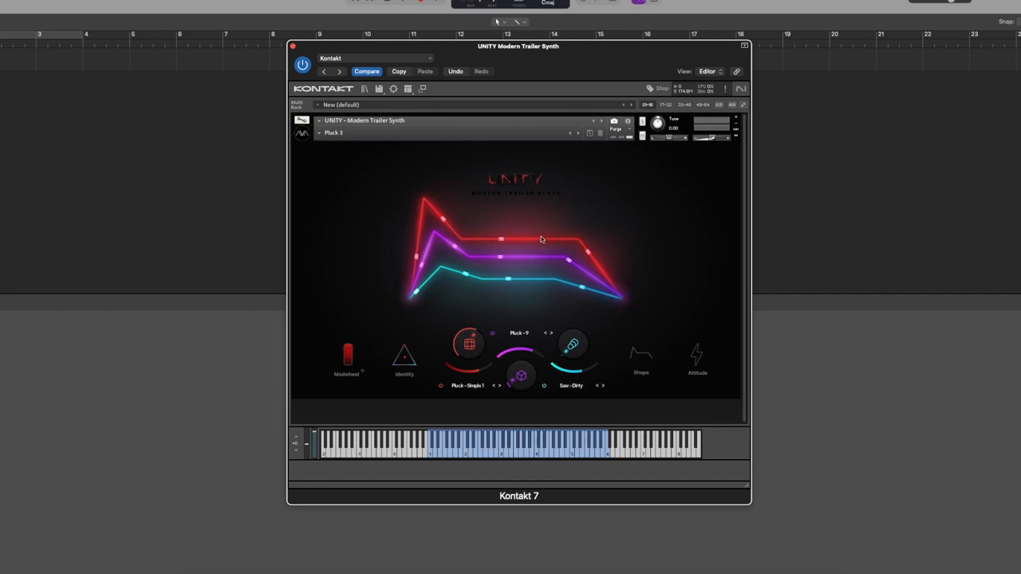
mouse_move(415, 258)
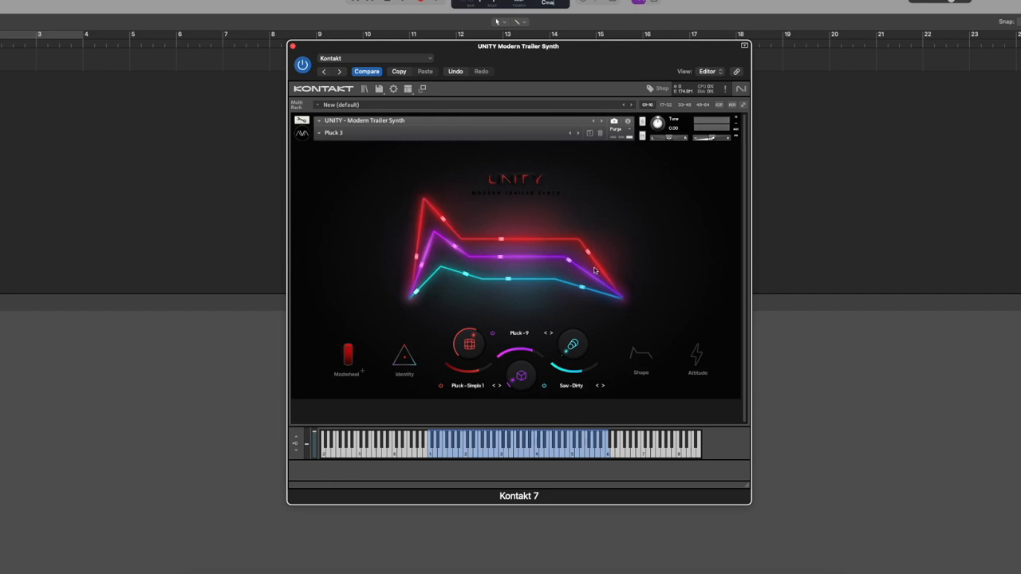
mouse_move(432, 204)
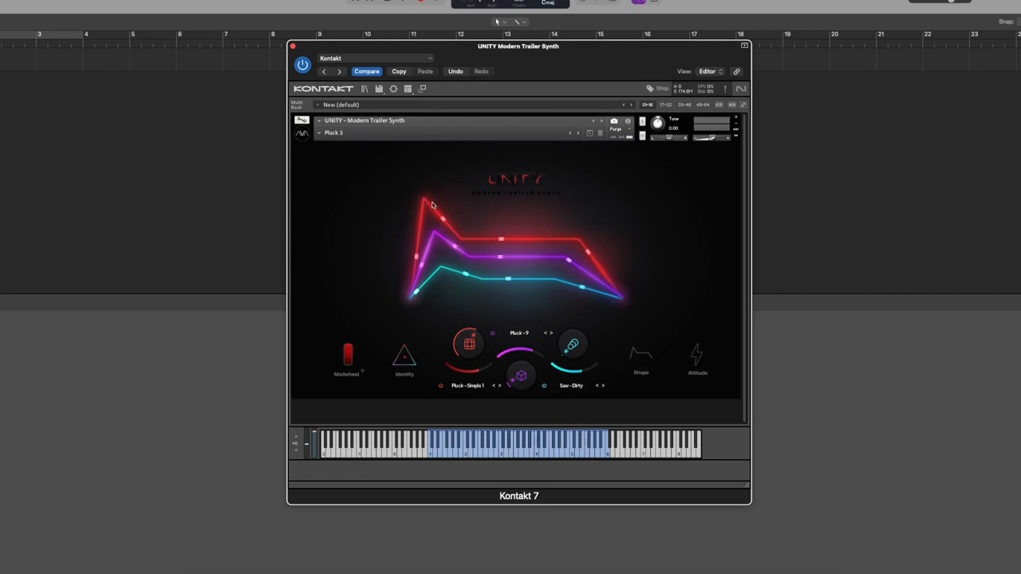
mouse_move(453, 231)
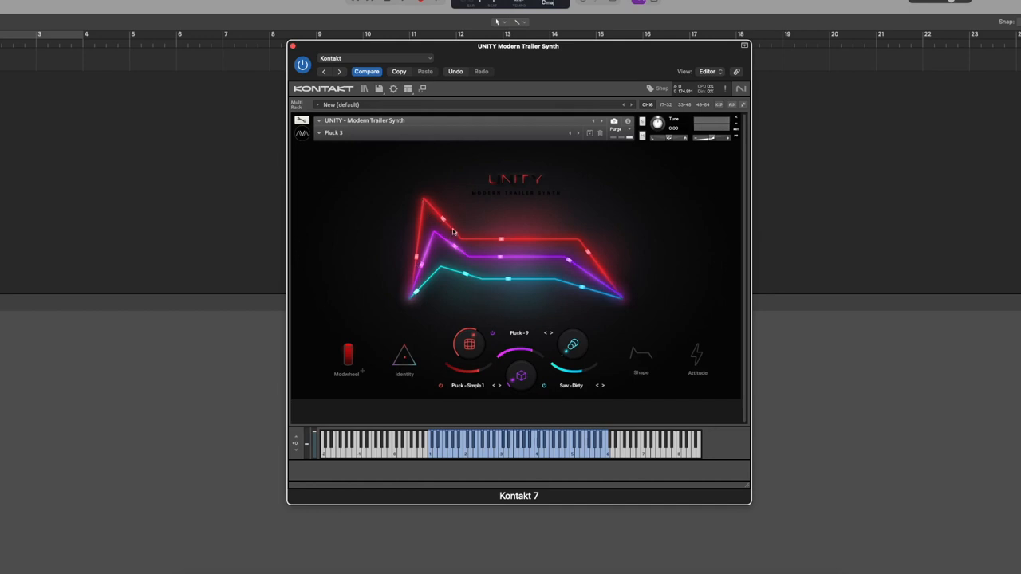
mouse_move(466, 239)
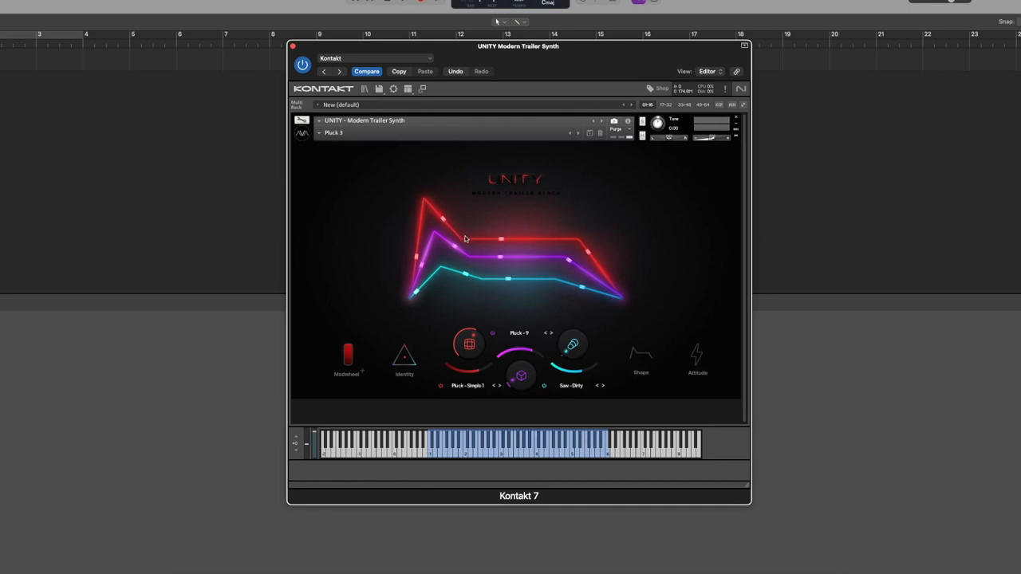
mouse_move(425, 274)
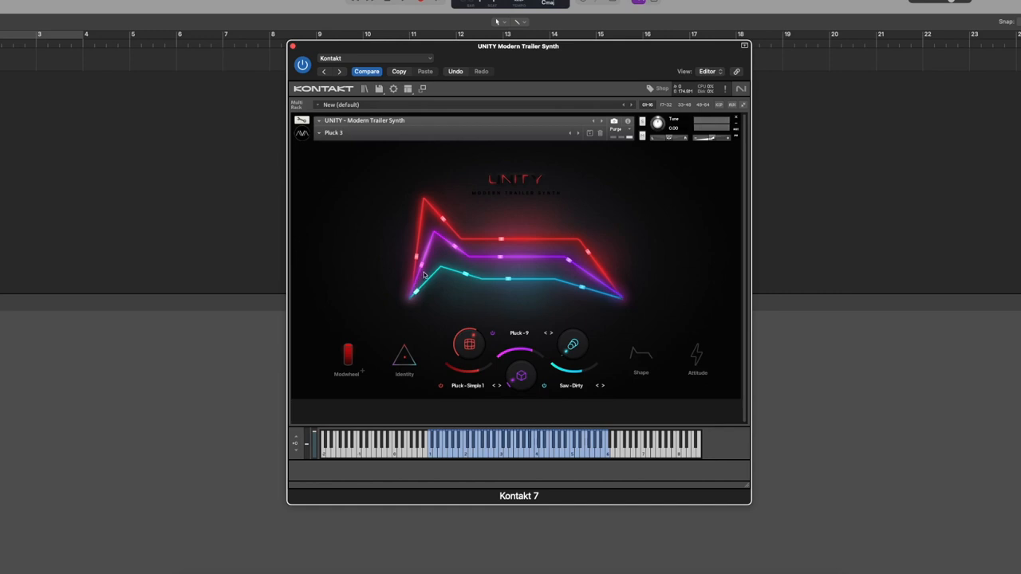
mouse_move(523, 260)
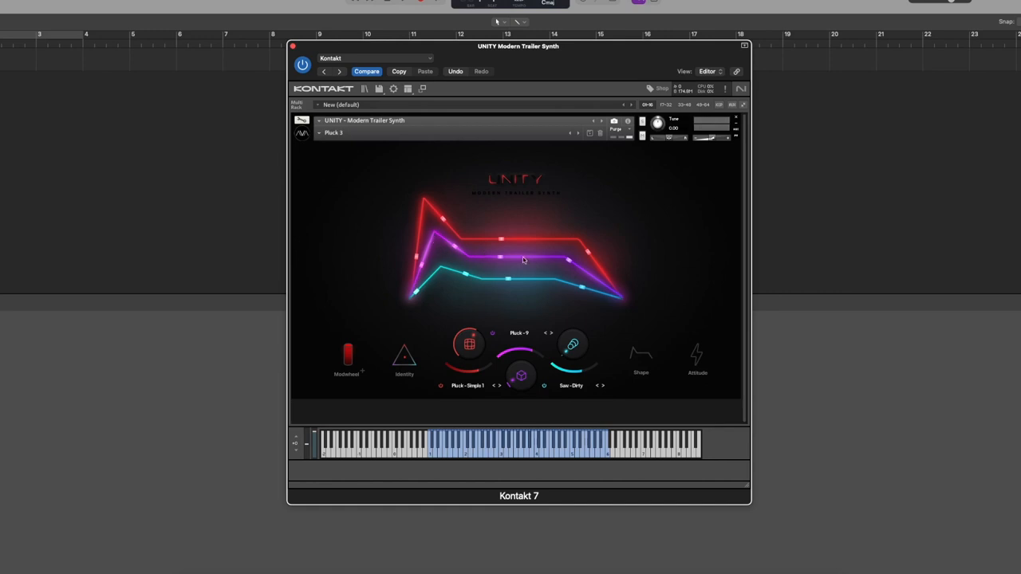
mouse_move(577, 279)
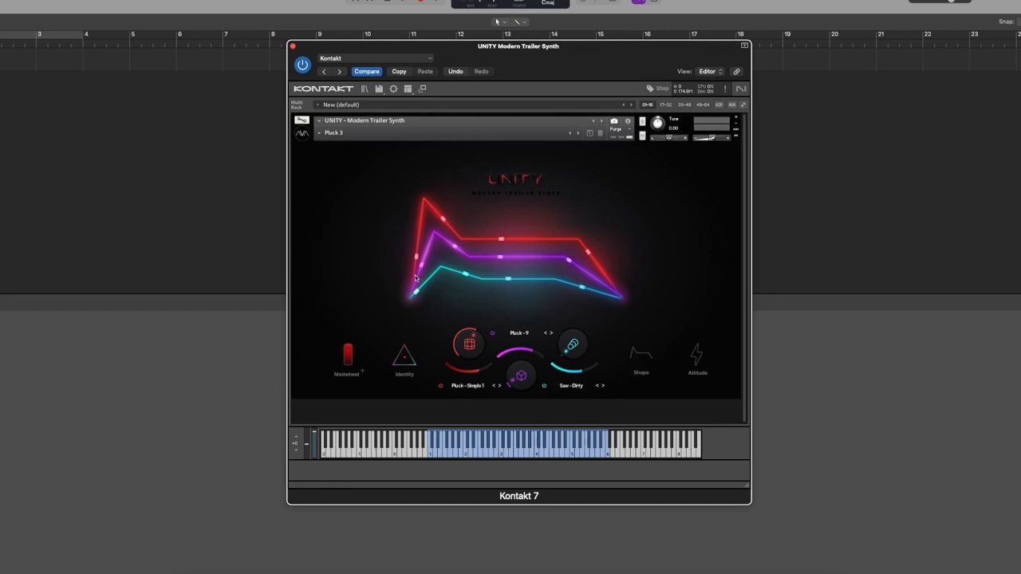
mouse_move(434, 284)
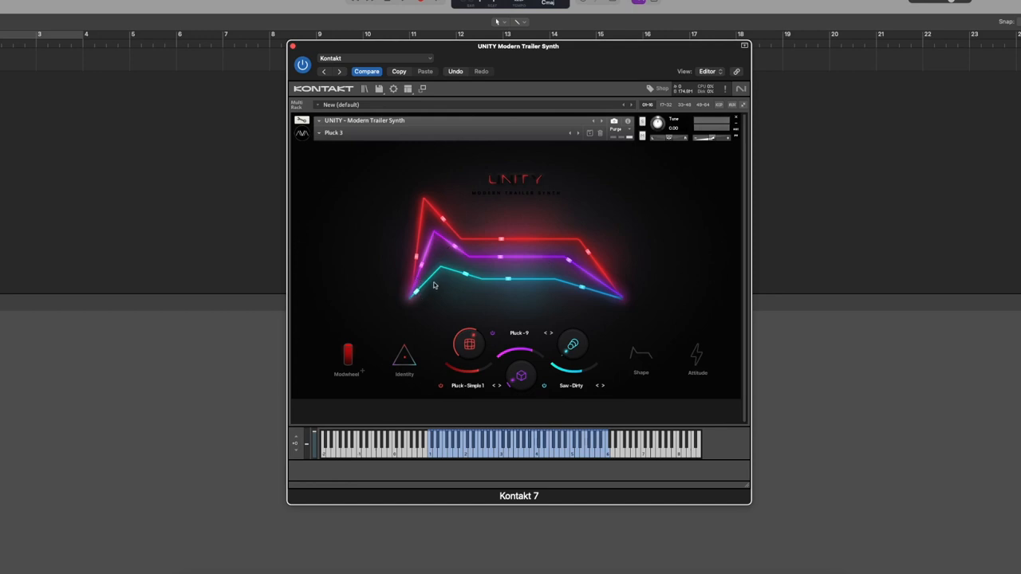
mouse_move(590, 291)
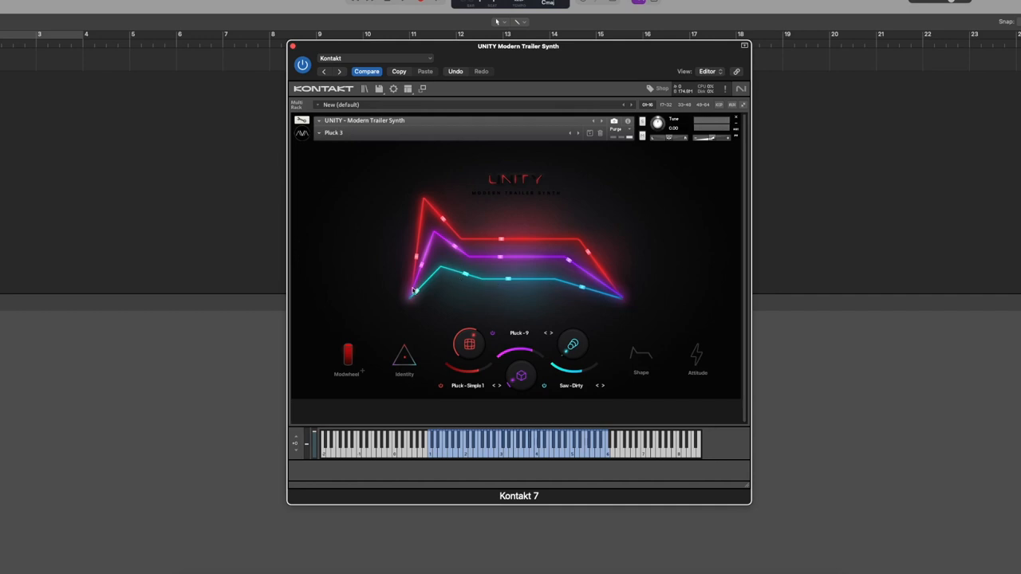
mouse_move(515, 284)
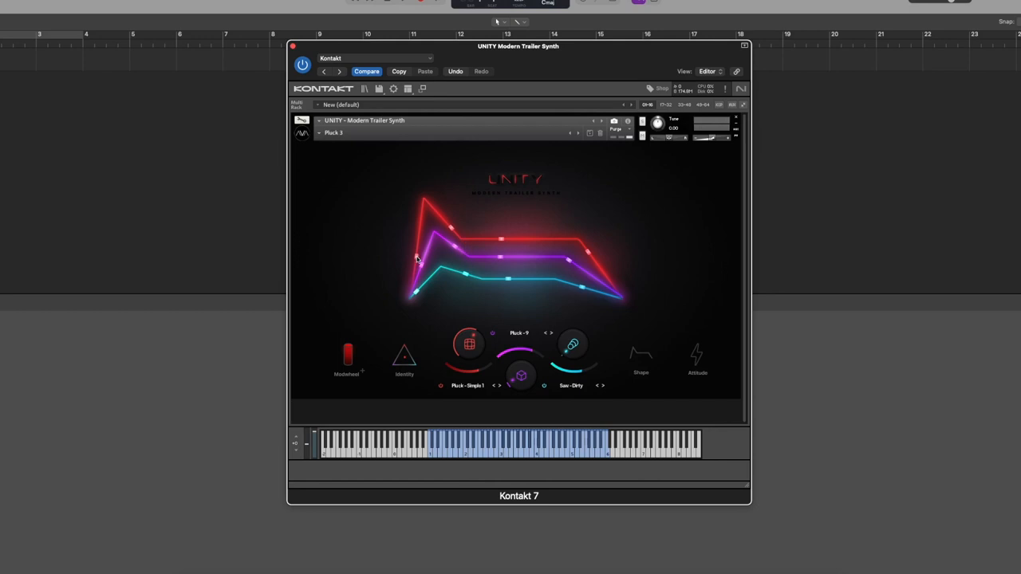
mouse_move(418, 247)
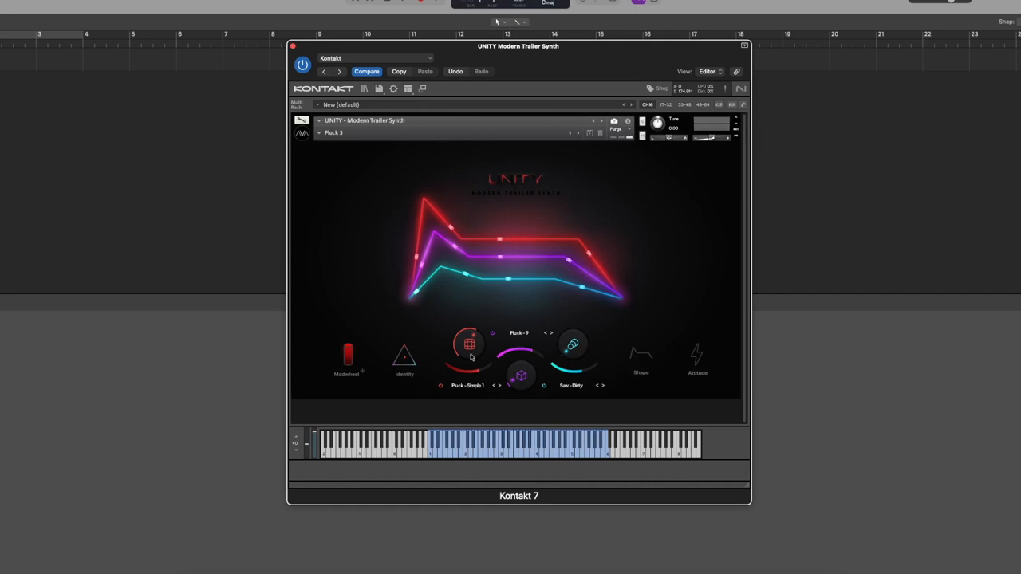
mouse_move(477, 374)
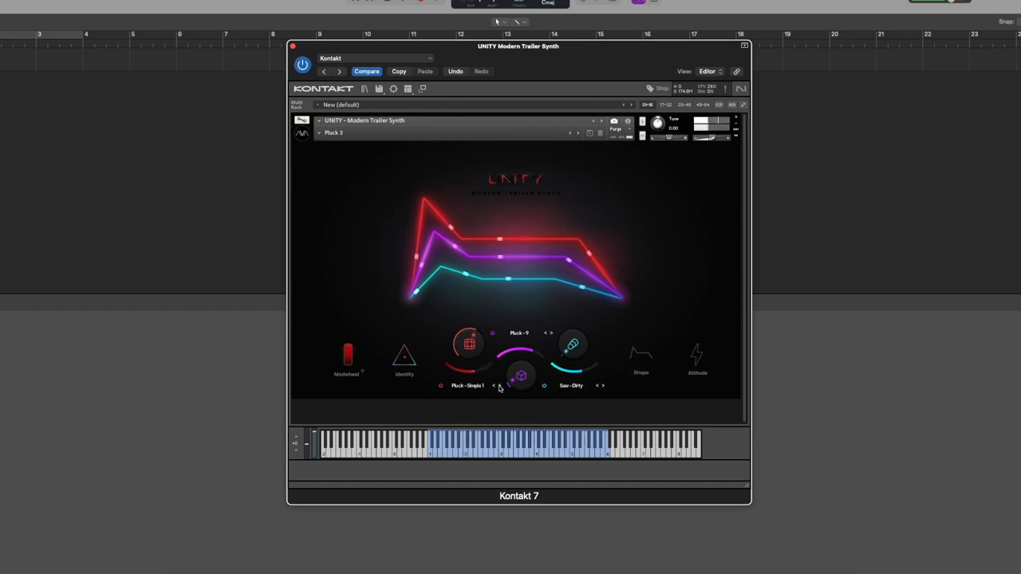
Step: Step the first layer's pluck source to the next sample variation
click(494, 386)
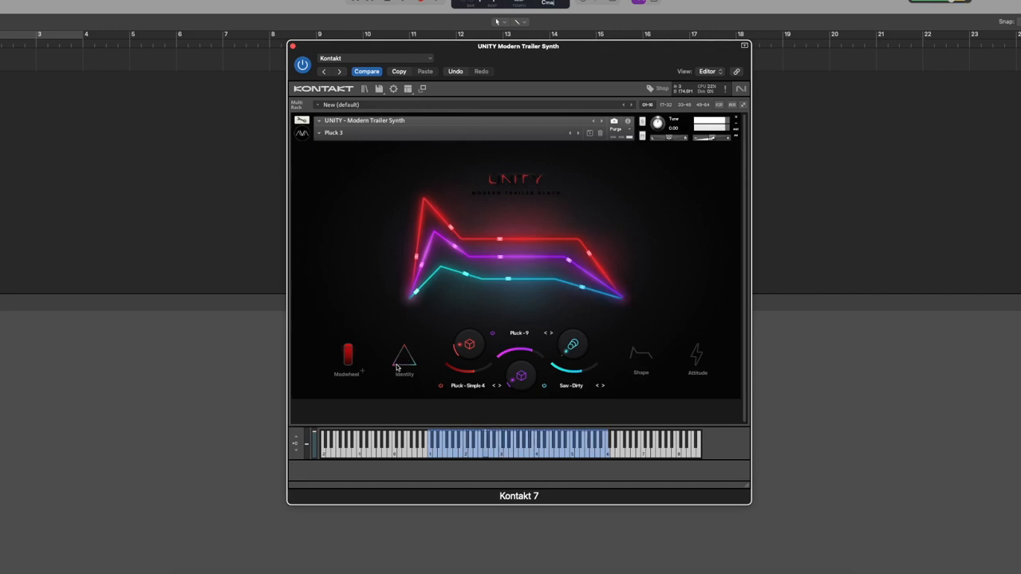
mouse_move(402, 329)
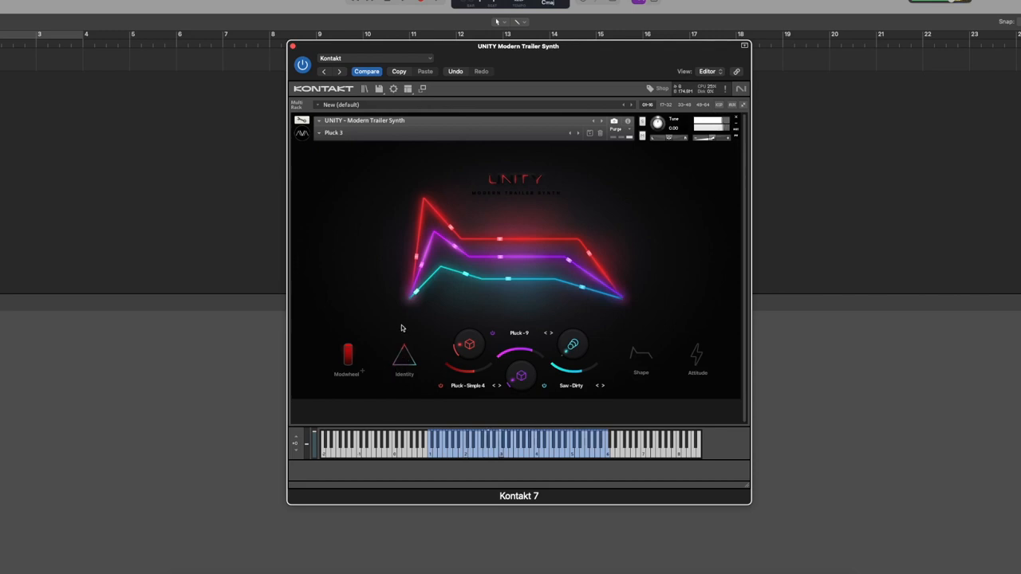
mouse_move(418, 372)
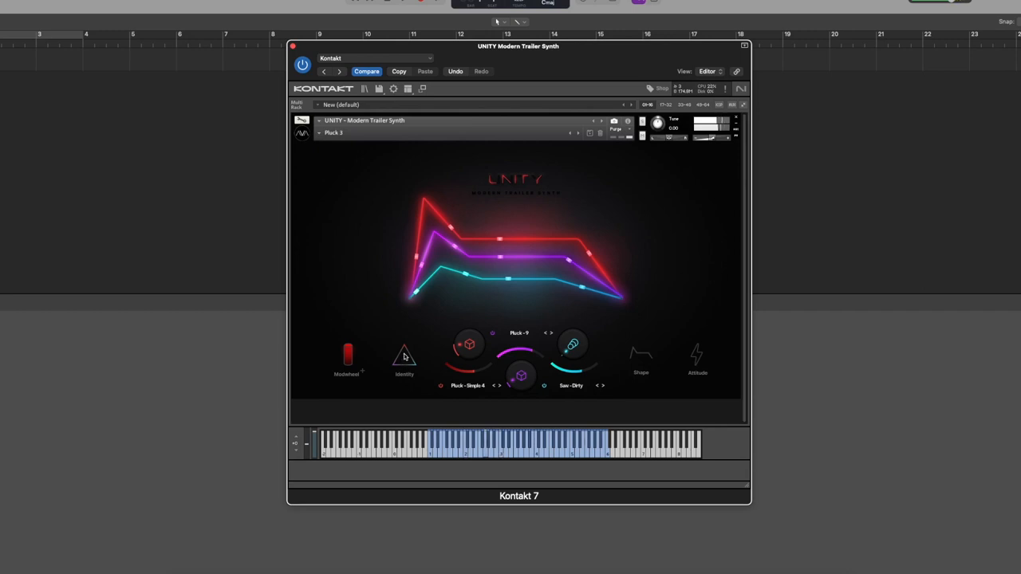
mouse_move(387, 375)
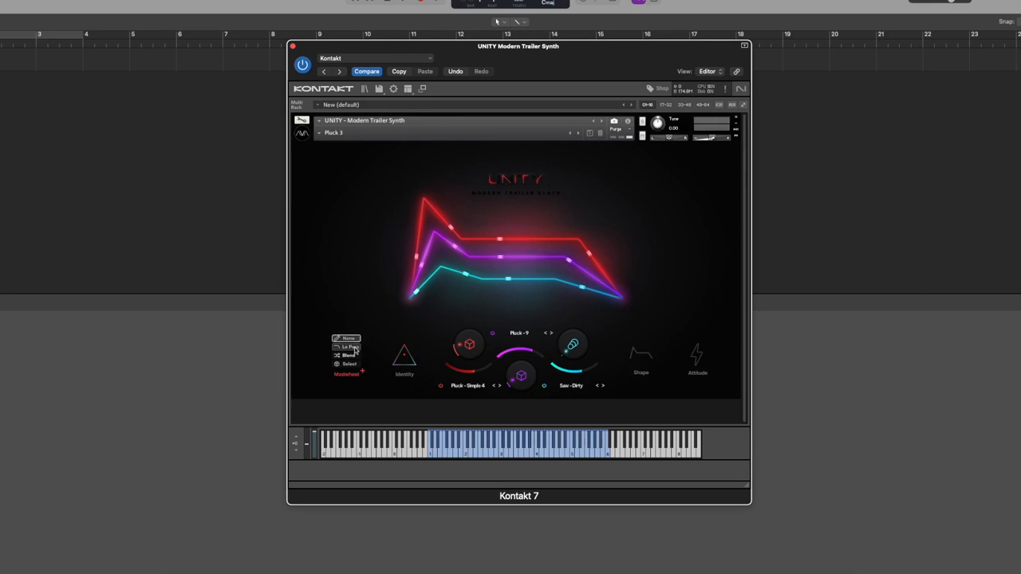
Step: Assign the modwheel control a different modulation type from its options list
click(349, 348)
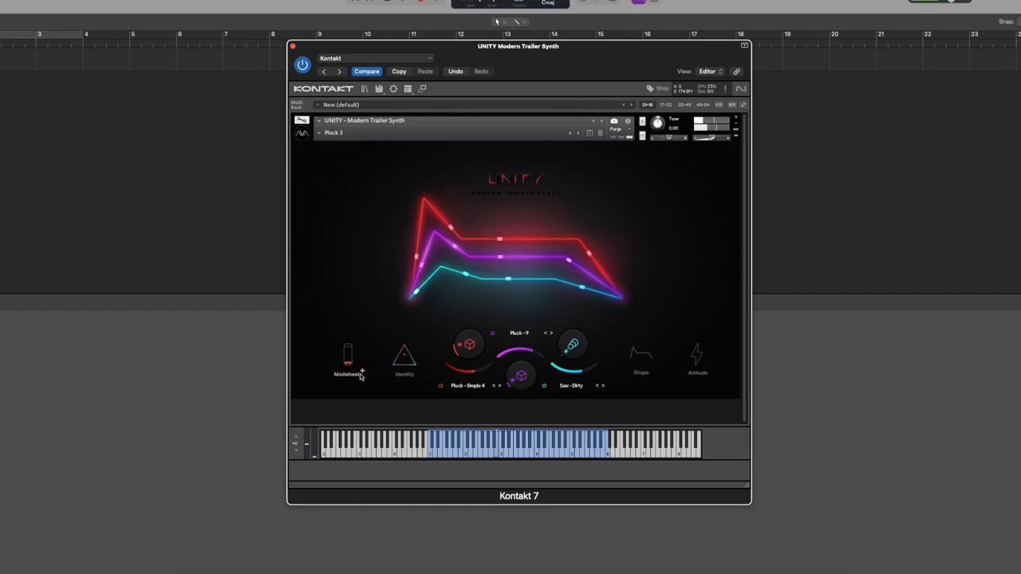
click(348, 354)
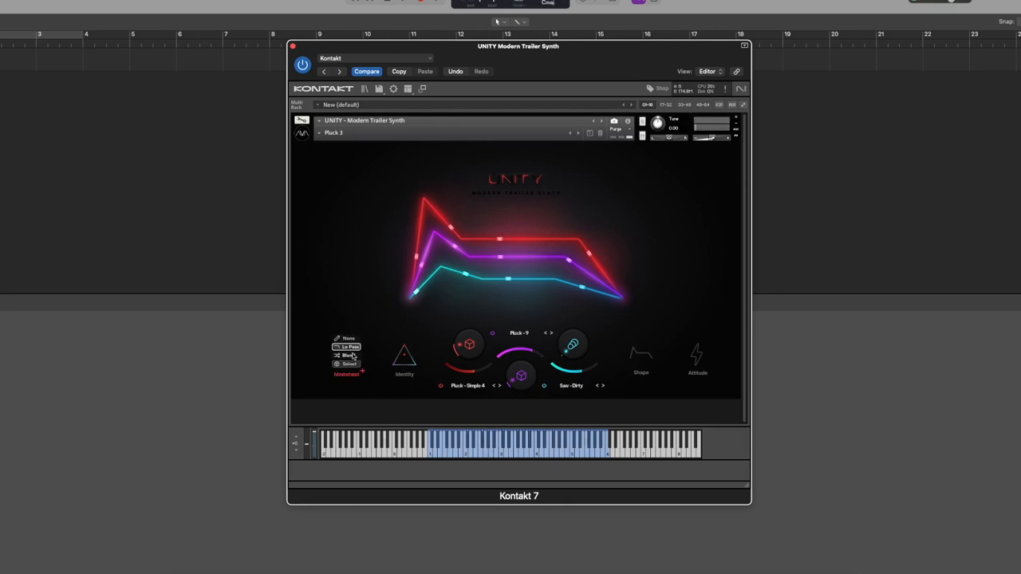
click(348, 354)
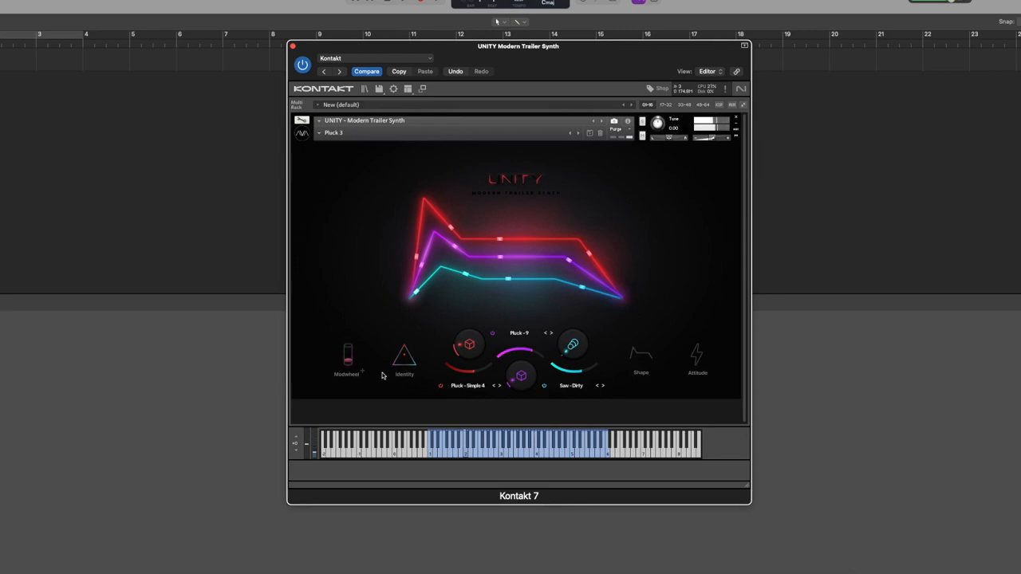
mouse_move(356, 409)
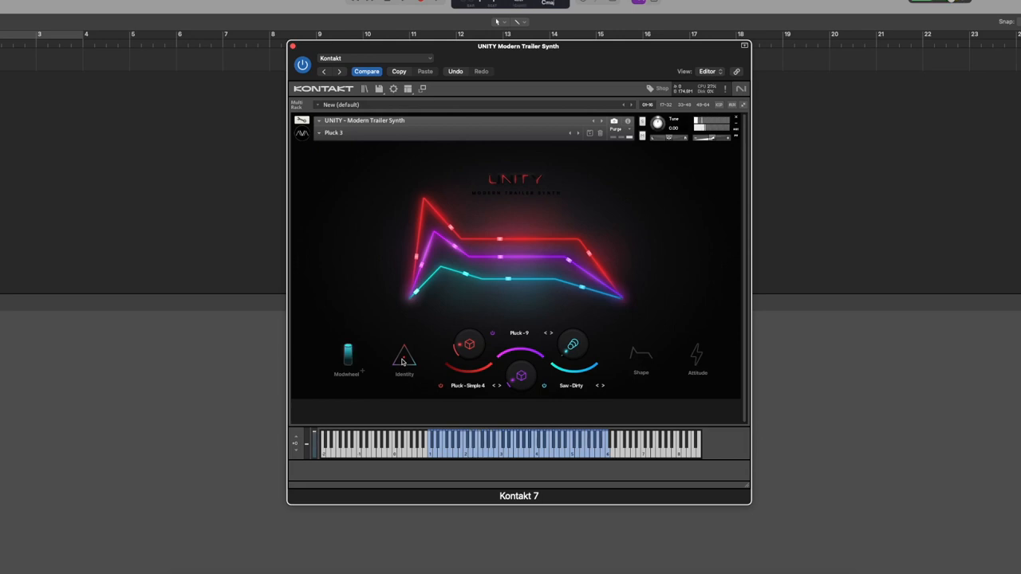
Step: Reassign the modwheel control to yet another modulation type via its right-click menu
right_click(348, 354)
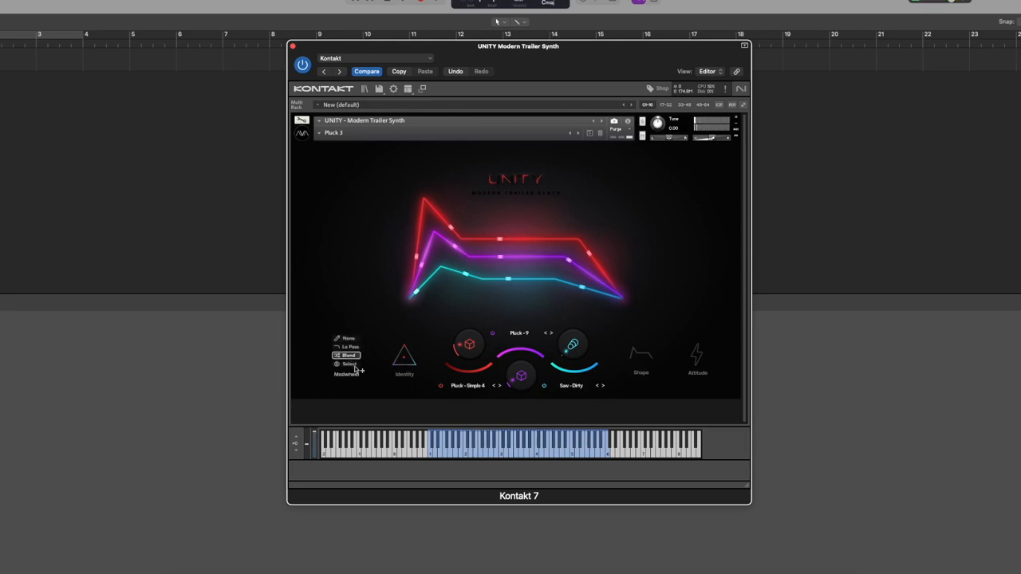
click(349, 364)
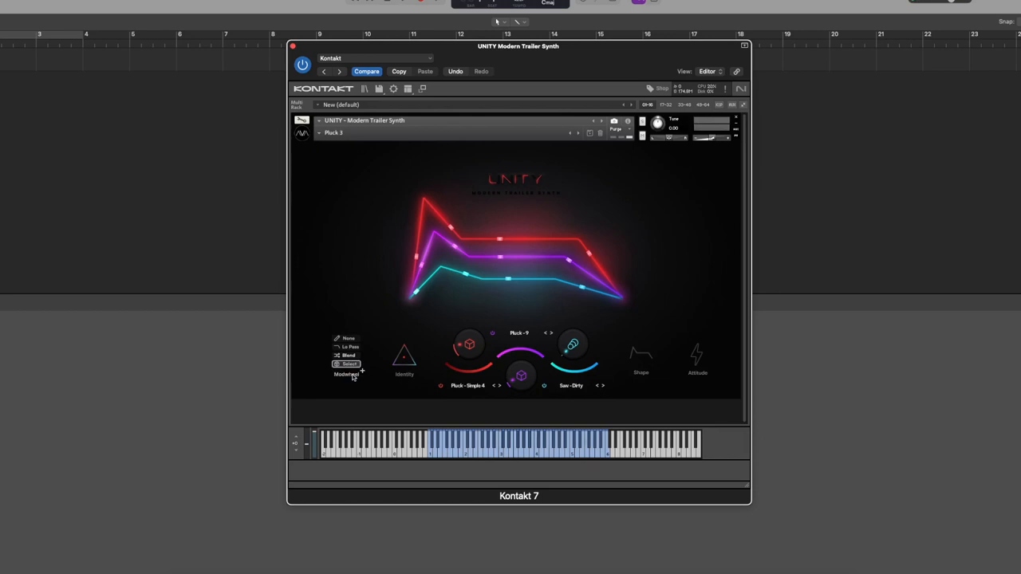
click(348, 364)
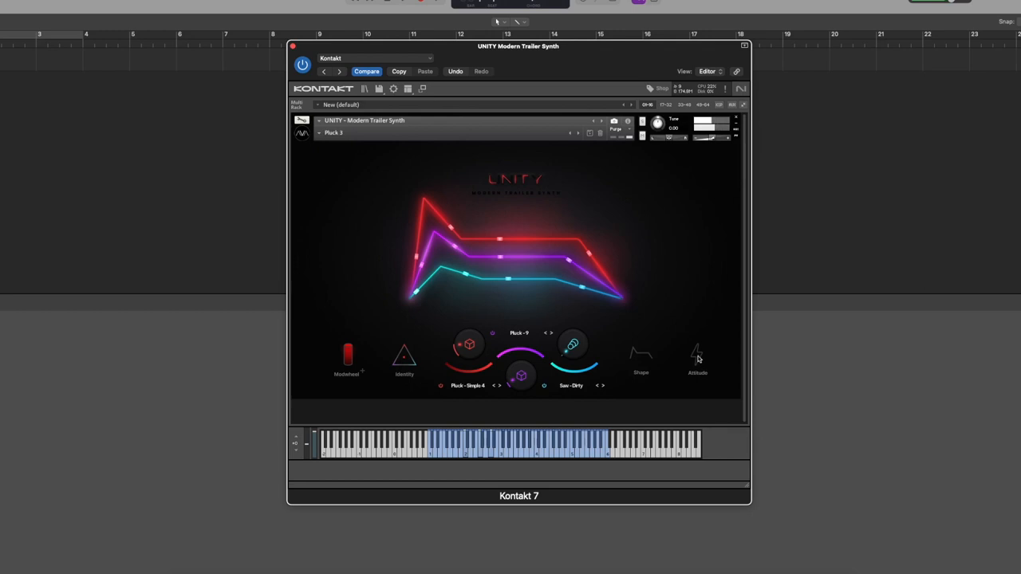
mouse_move(699, 344)
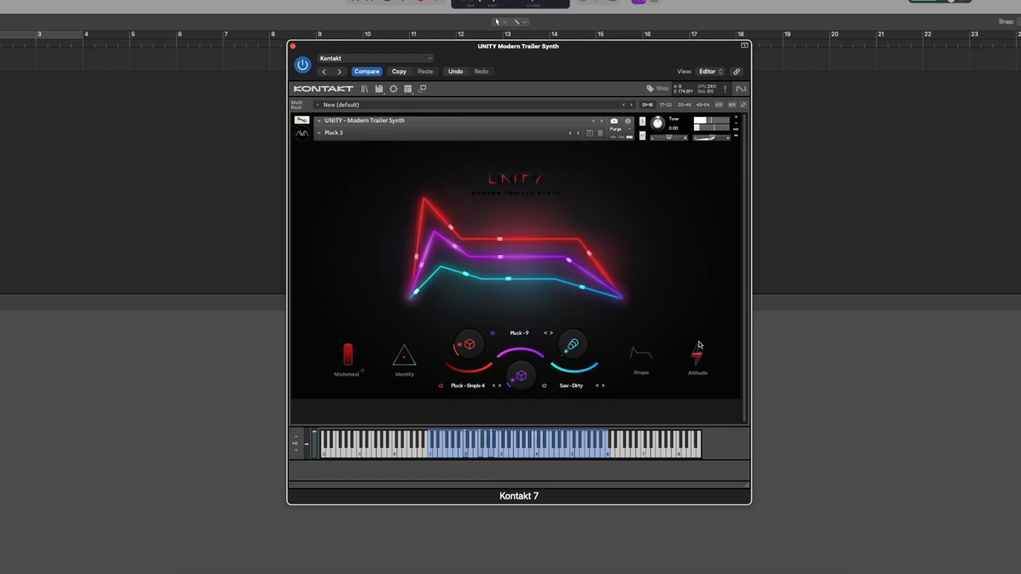
mouse_move(699, 348)
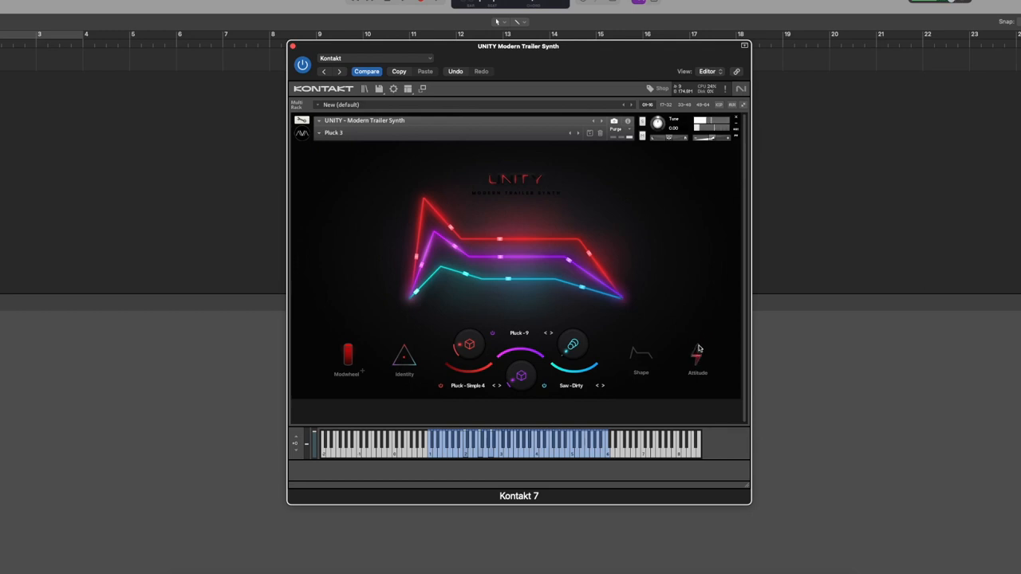
click(698, 354)
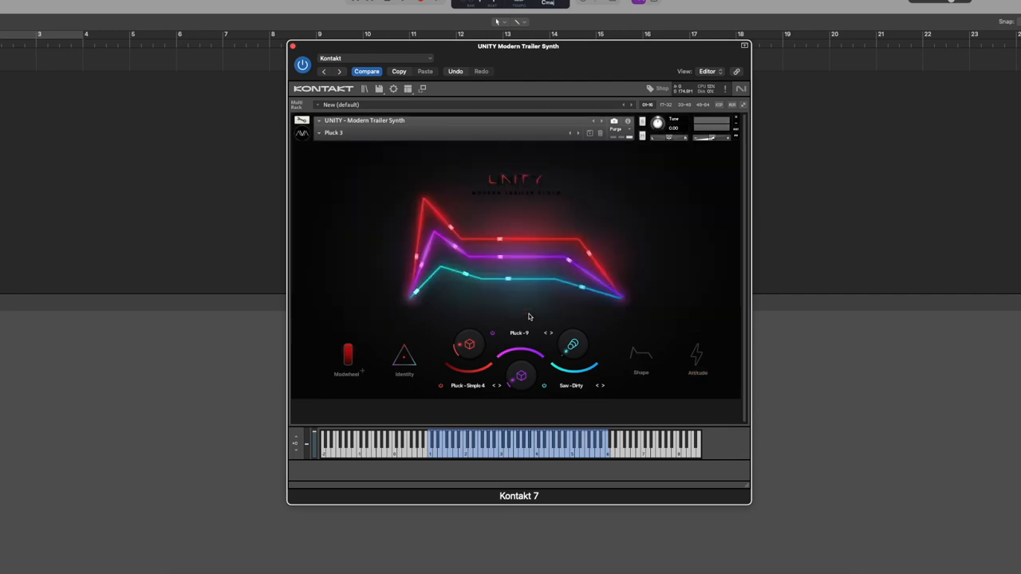
mouse_move(536, 252)
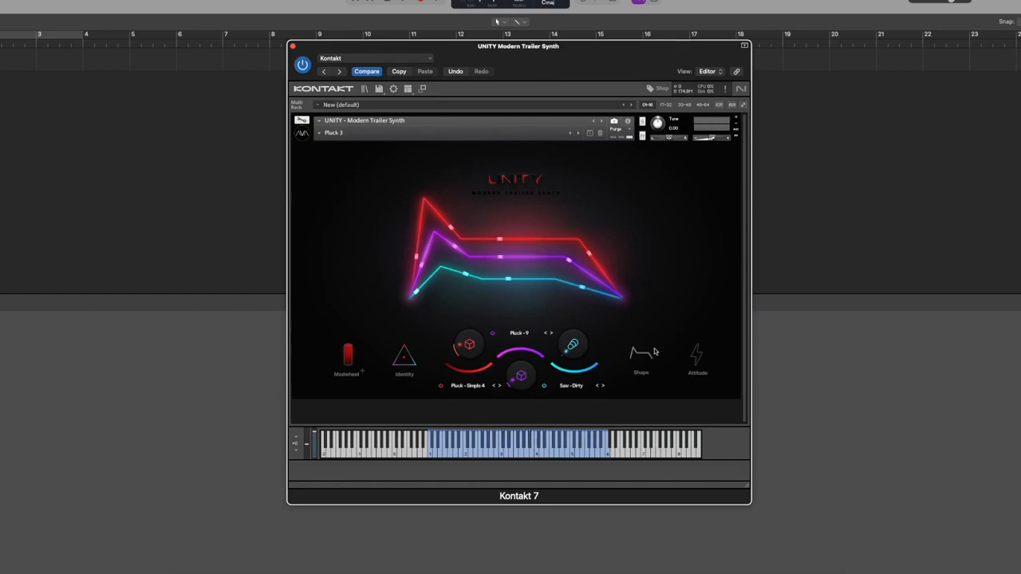
mouse_move(648, 365)
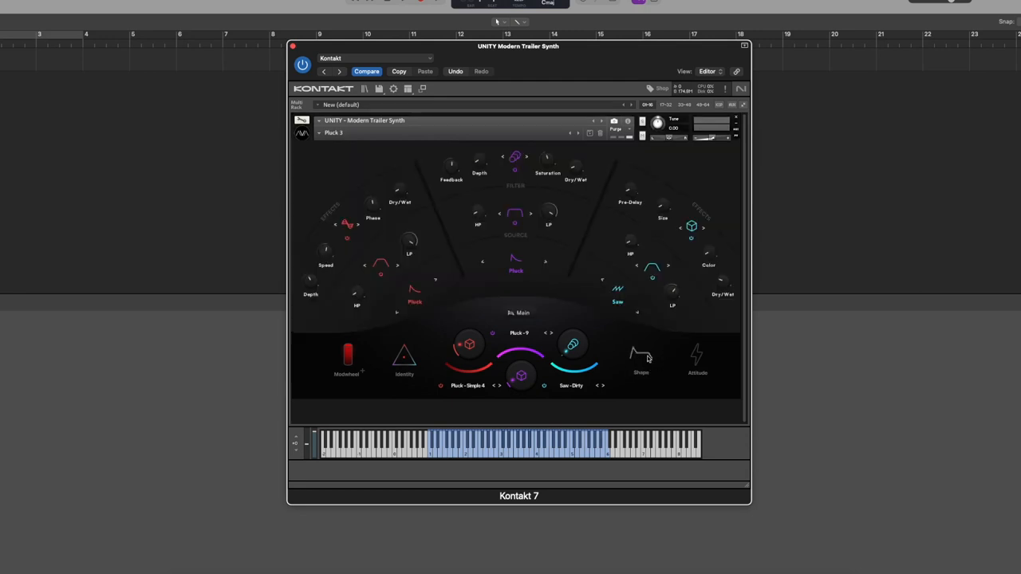
Step: Switch on the Shape effect and show its detailed effects panel for Pluck 3
click(641, 354)
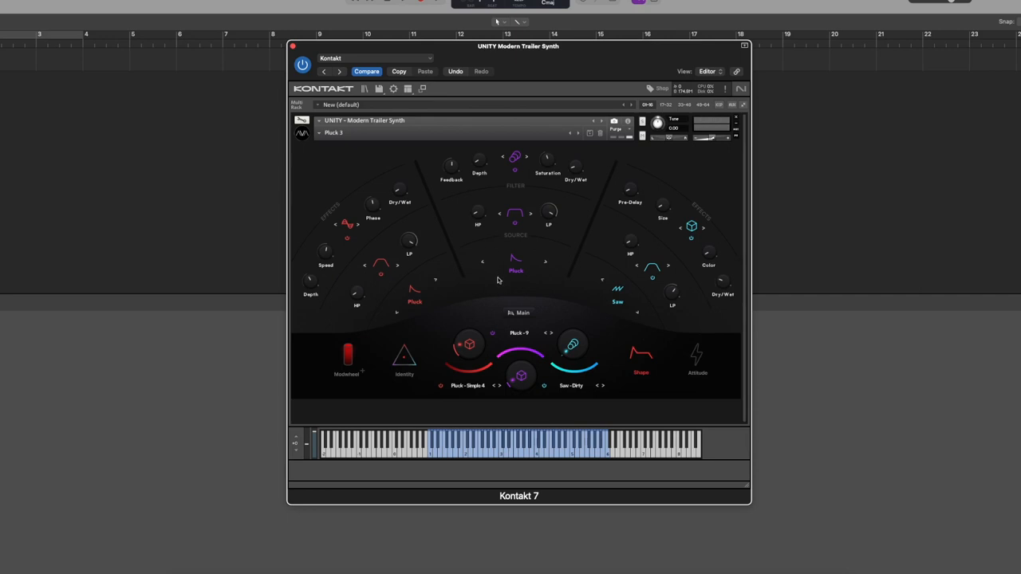
mouse_move(356, 221)
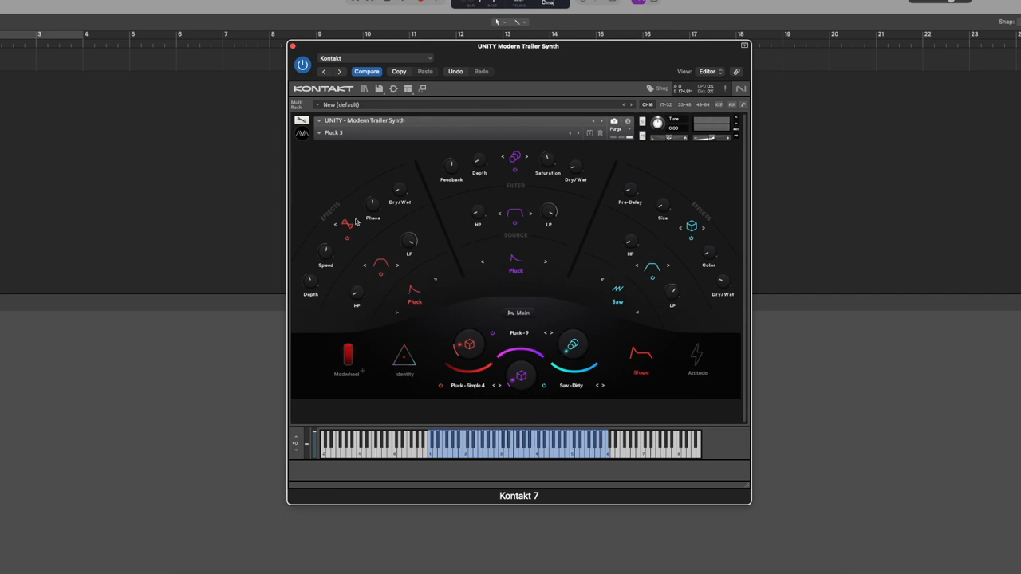
mouse_move(415, 307)
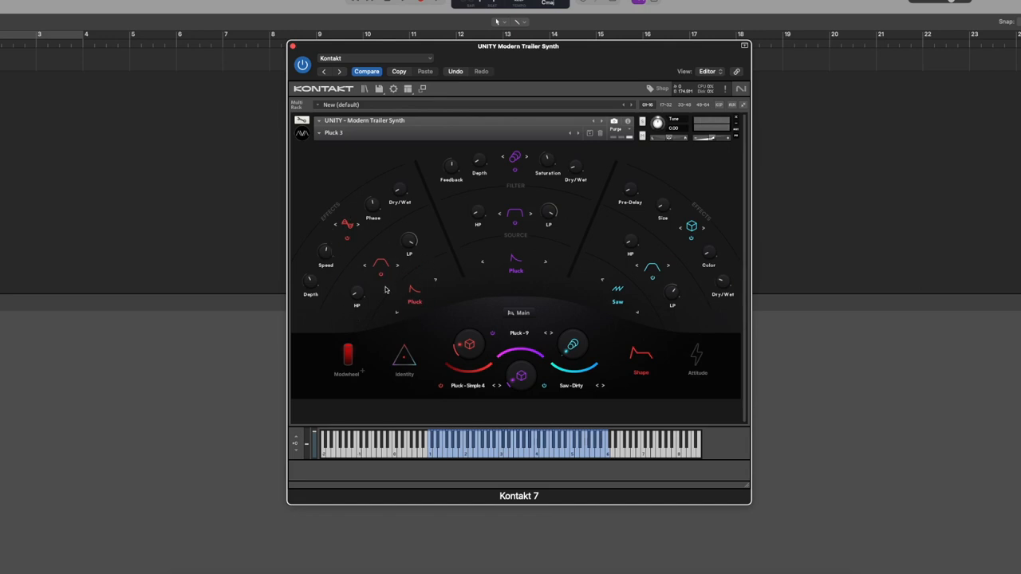
mouse_move(418, 300)
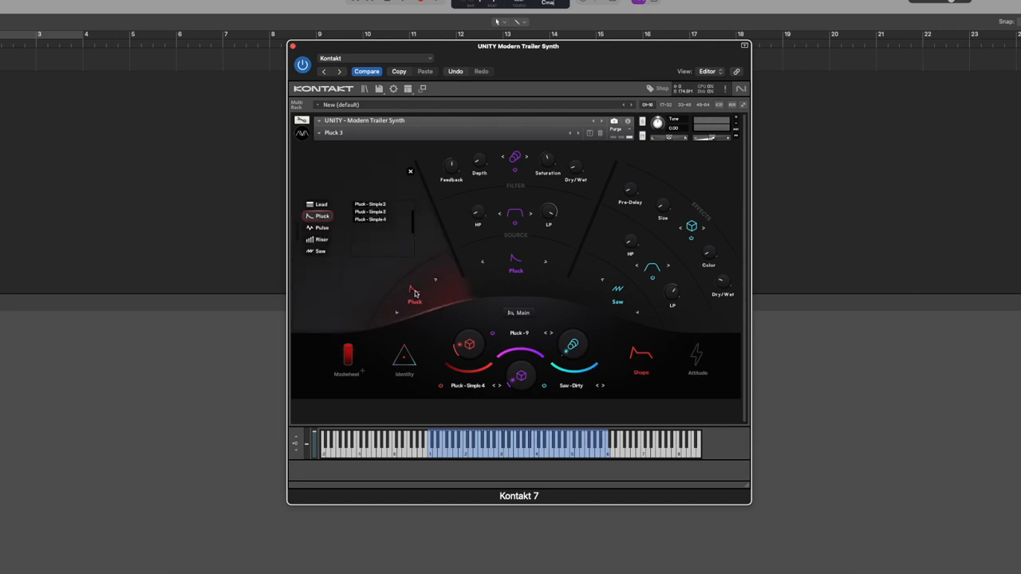
mouse_move(297, 238)
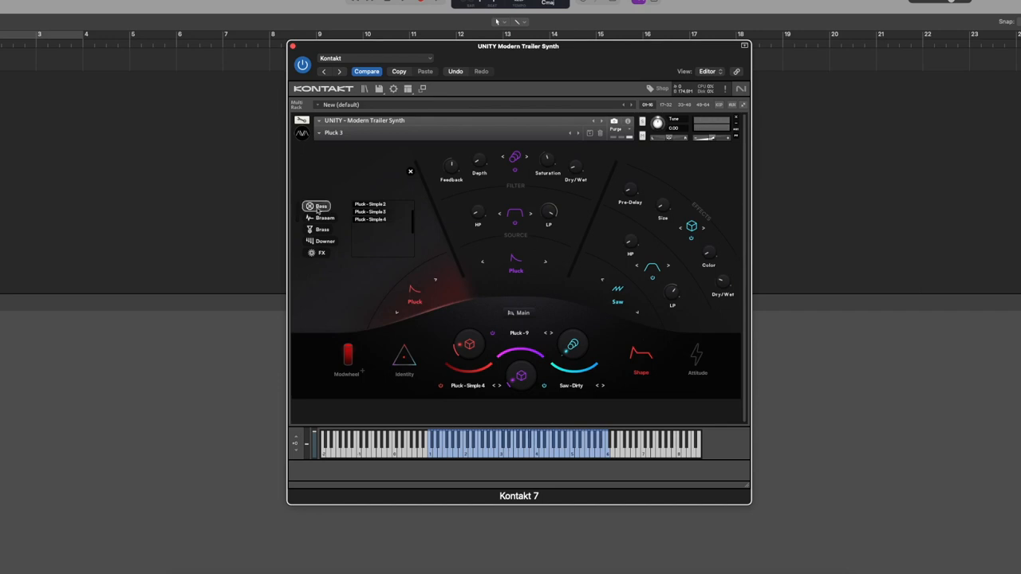
Step: Load a bass source, then a Brassom source, ending on the Sub - Square & Sine sample
click(320, 206)
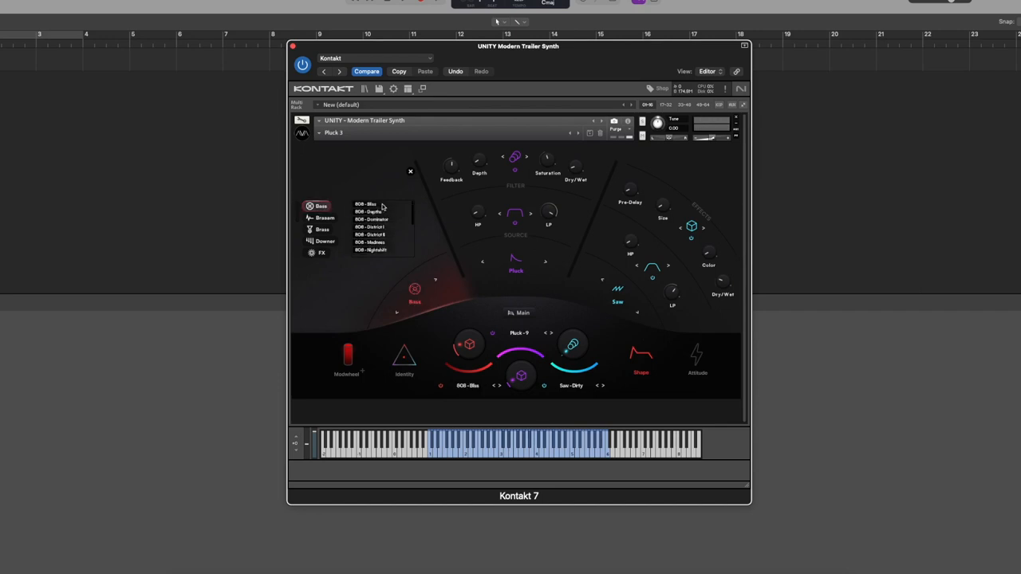
mouse_move(381, 206)
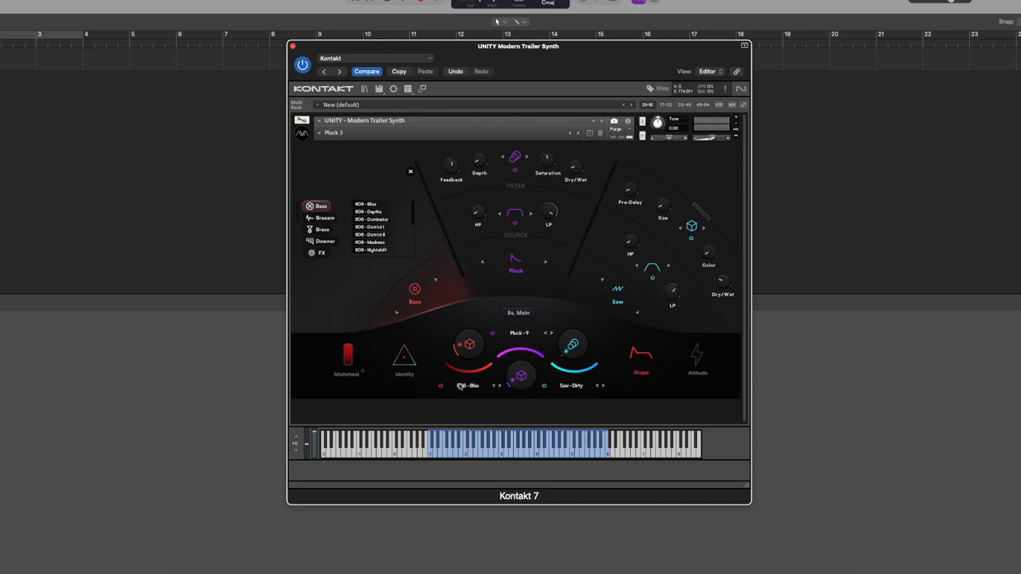
mouse_move(412, 188)
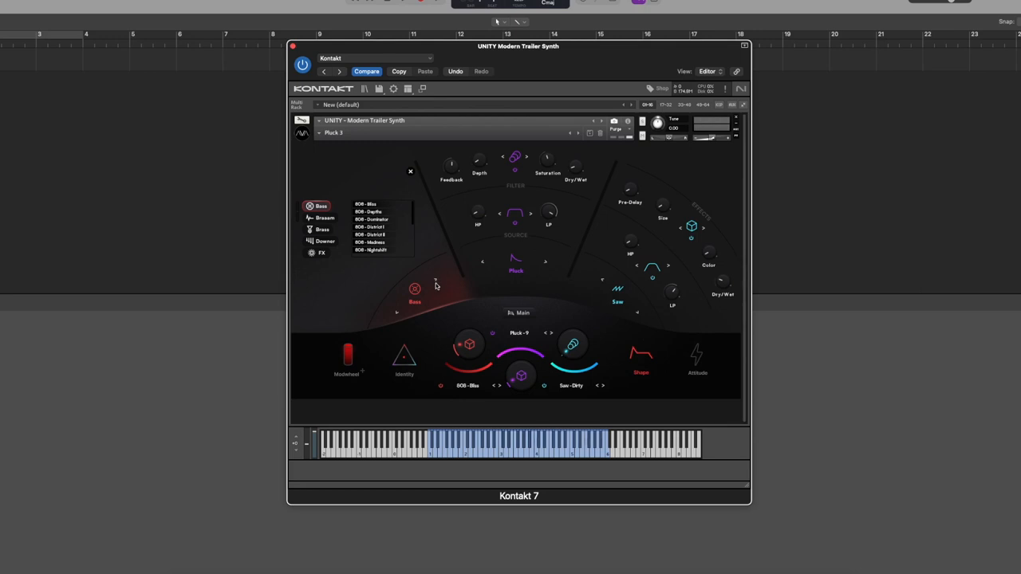
click(322, 217)
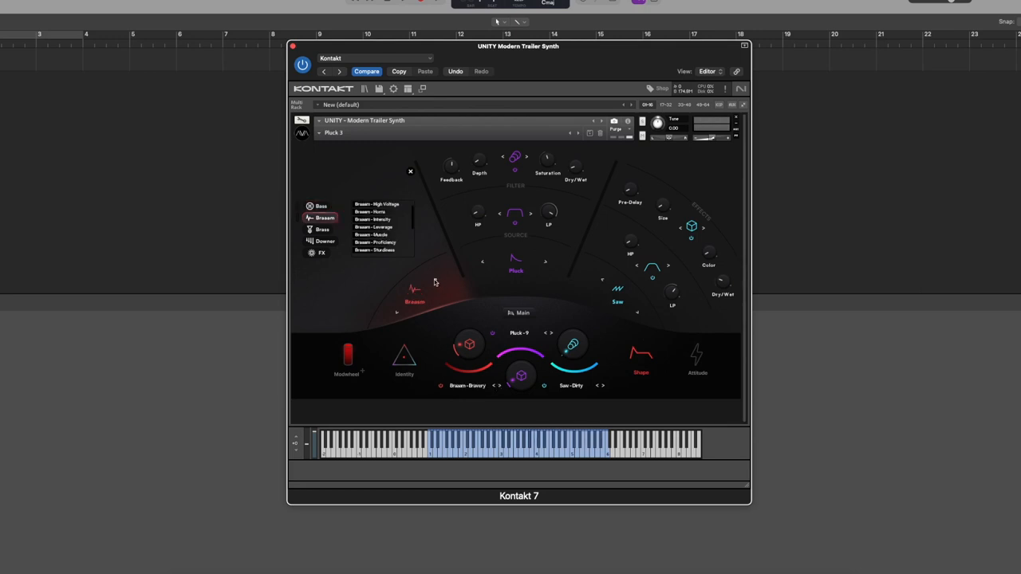
click(322, 252)
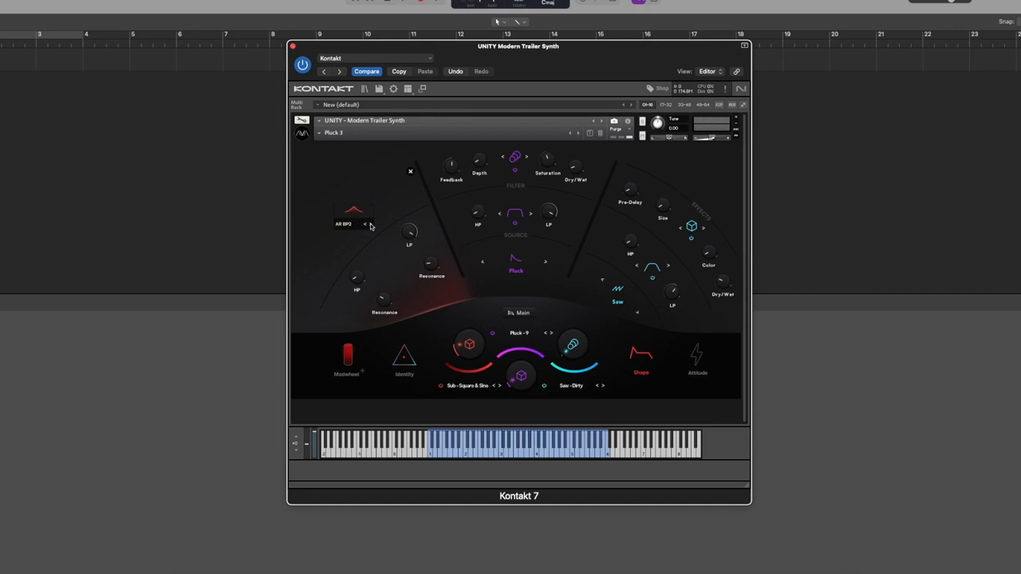
Step: Show the first layer's Movement effect settings for the Sub - Square & Sine source
click(371, 224)
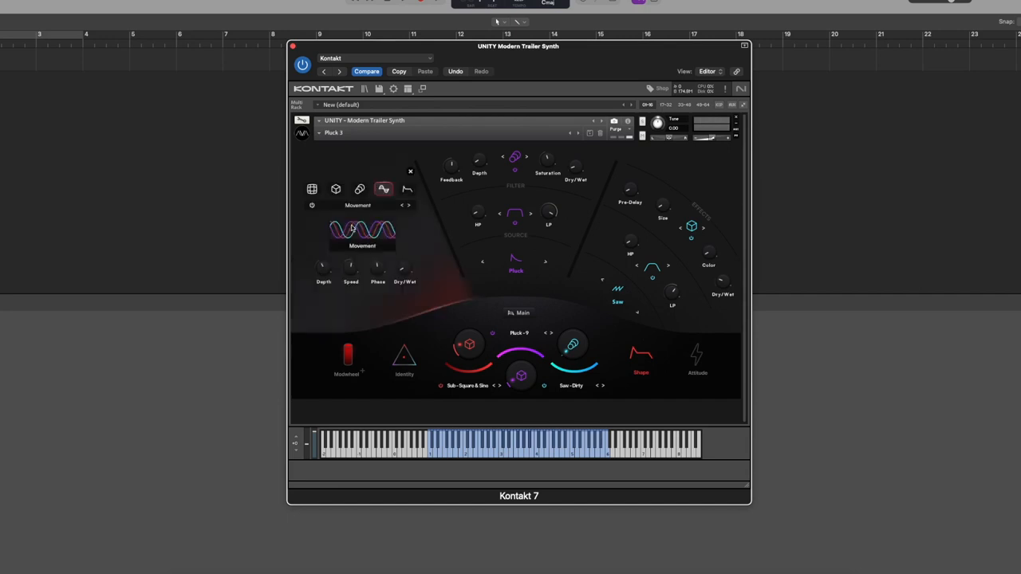
Step: Review the source's Distortion, Delay, ADSR envelope and Reverb settings, then return to the overview
click(335, 188)
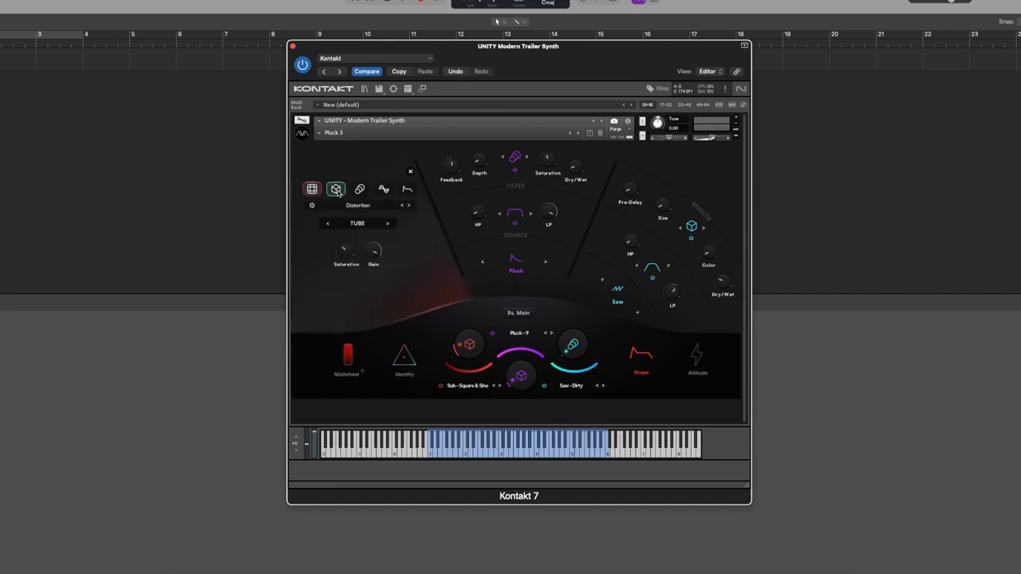
click(359, 188)
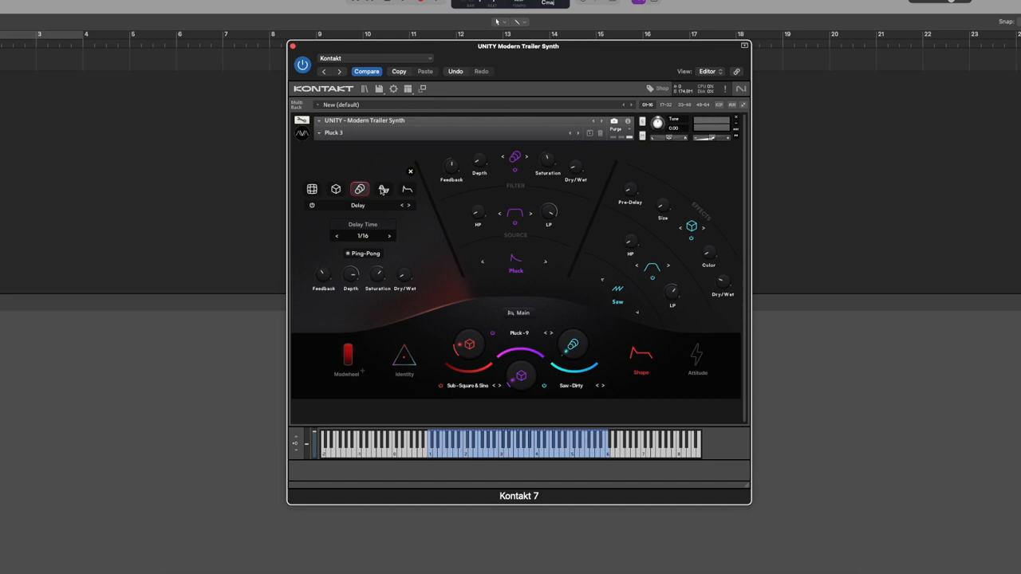
click(406, 188)
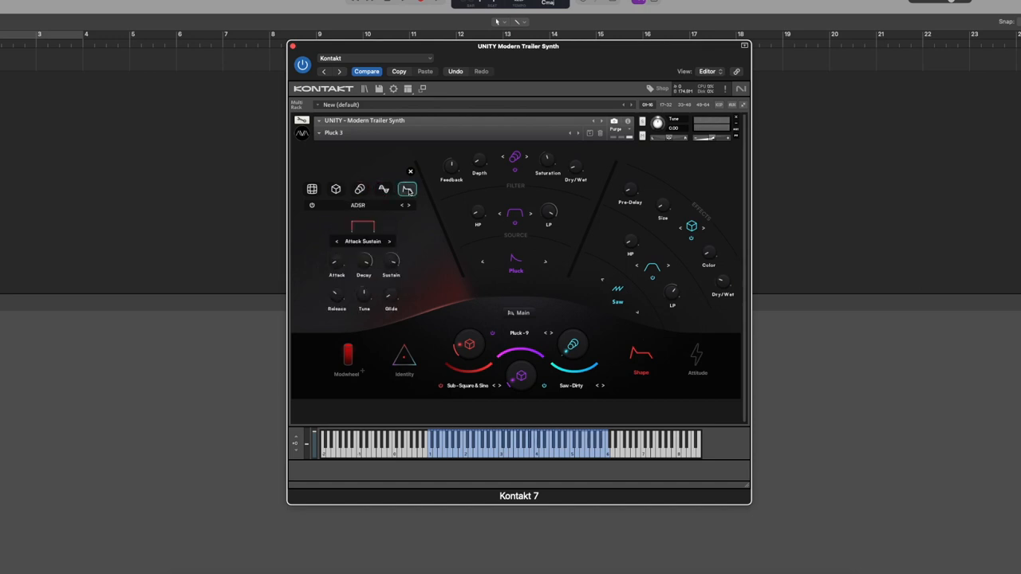
click(390, 242)
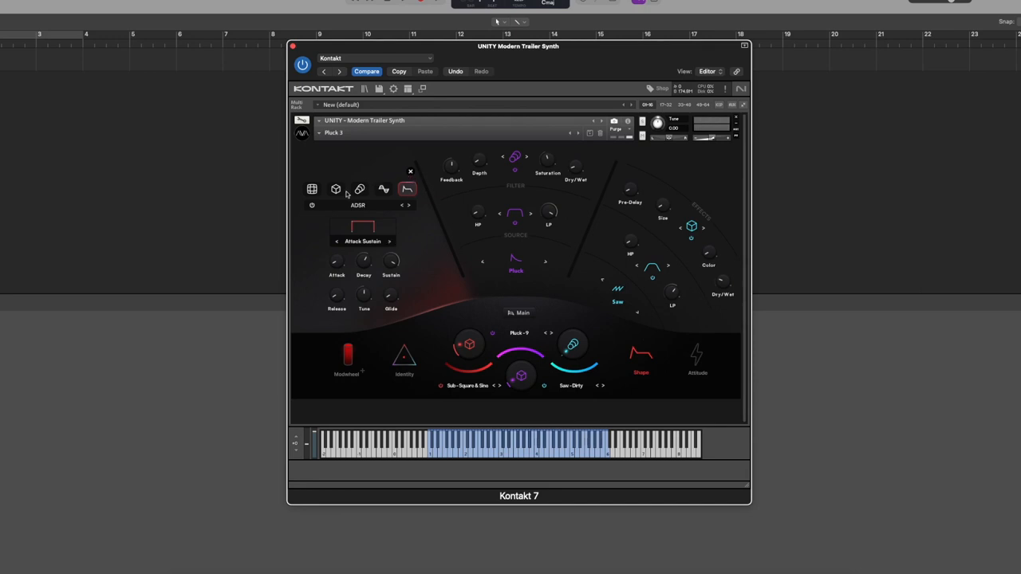
click(313, 189)
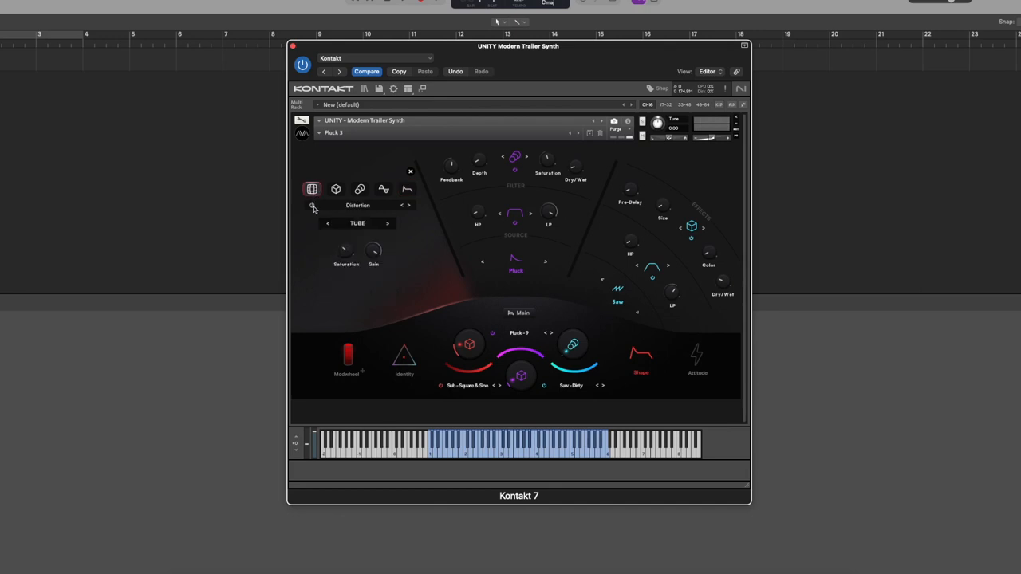
click(335, 189)
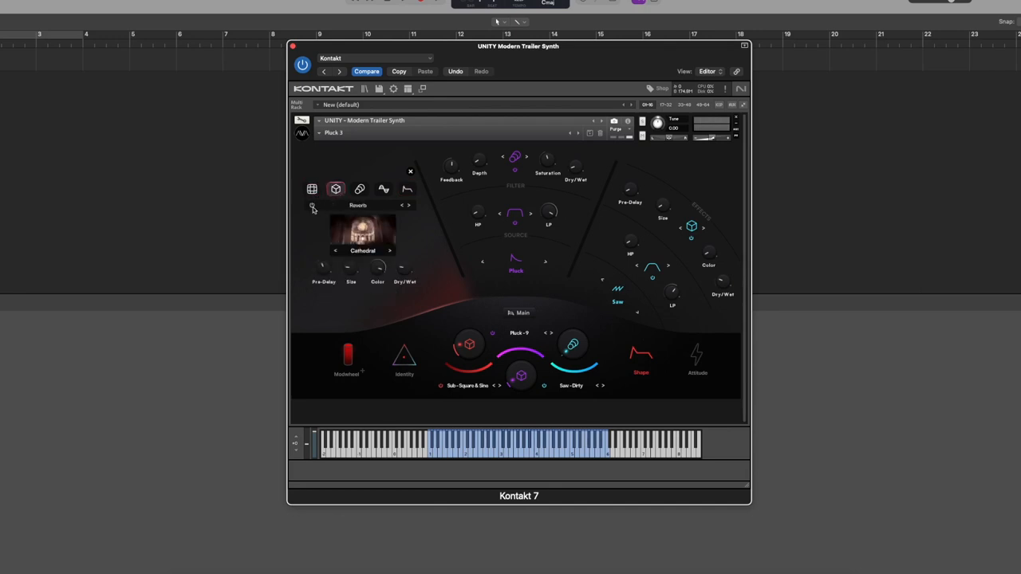
click(361, 188)
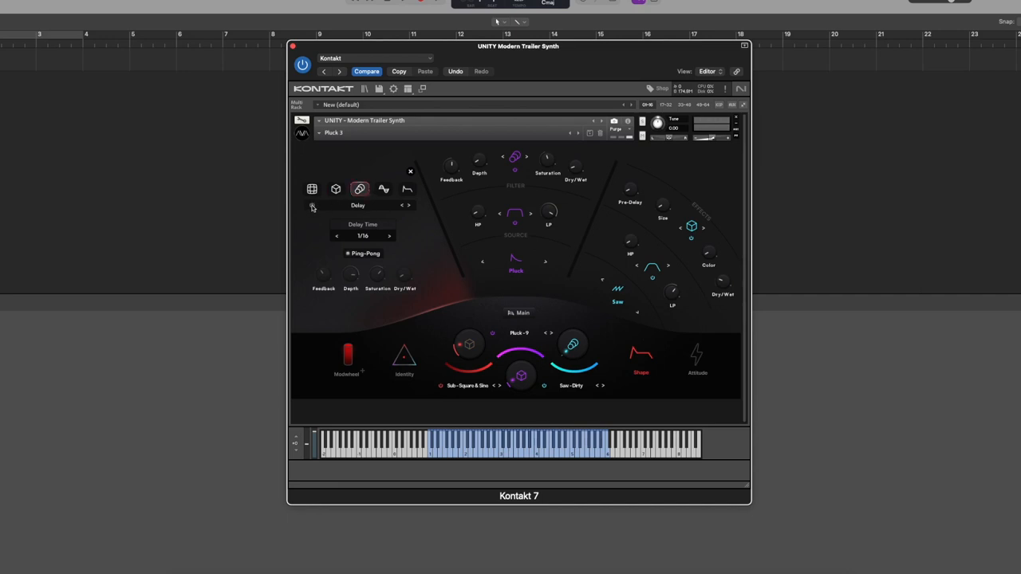
click(335, 188)
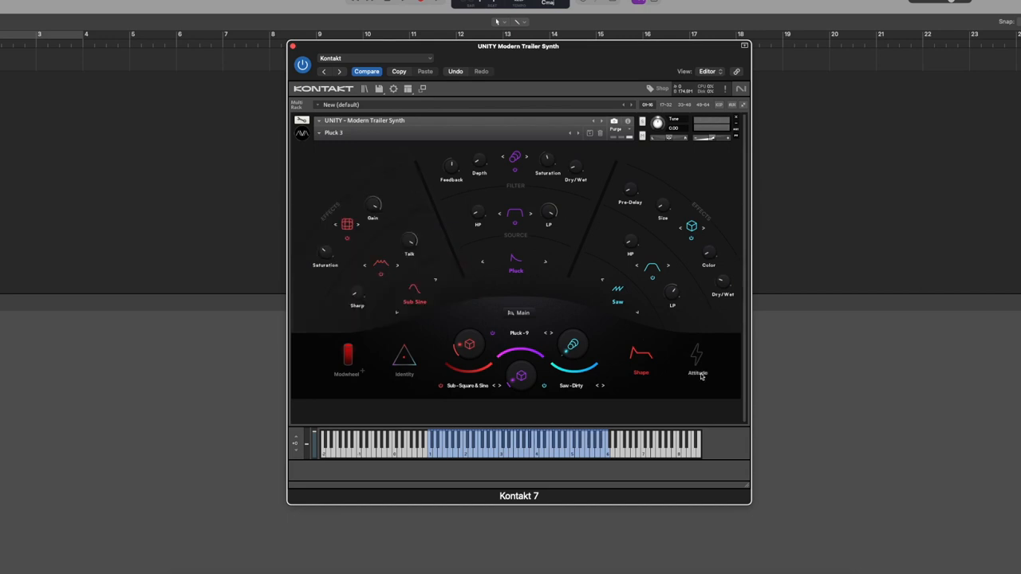
Step: Show the Attitude page with its drive and character controls
click(697, 373)
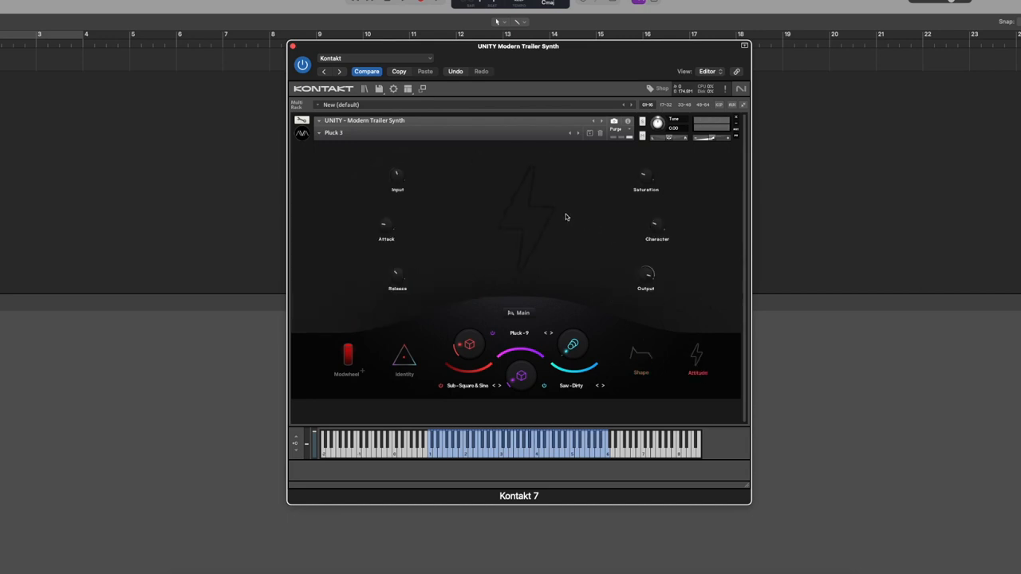
mouse_move(530, 242)
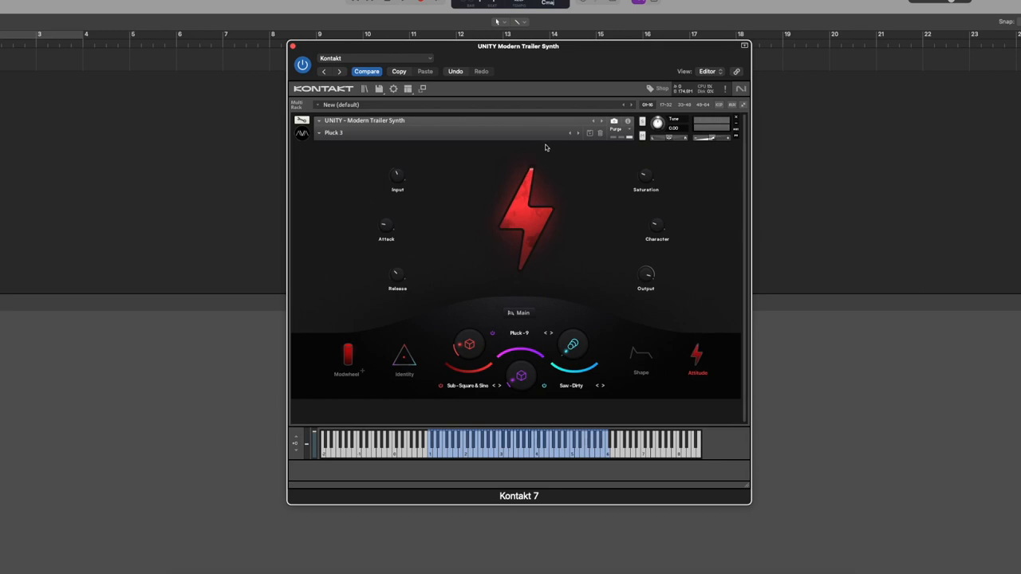
mouse_move(523, 217)
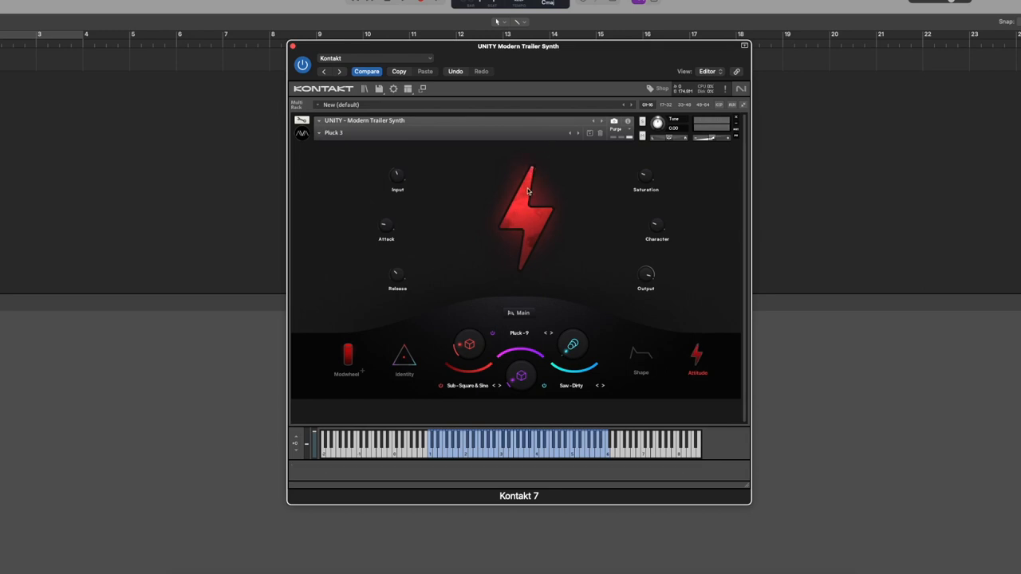
mouse_move(536, 246)
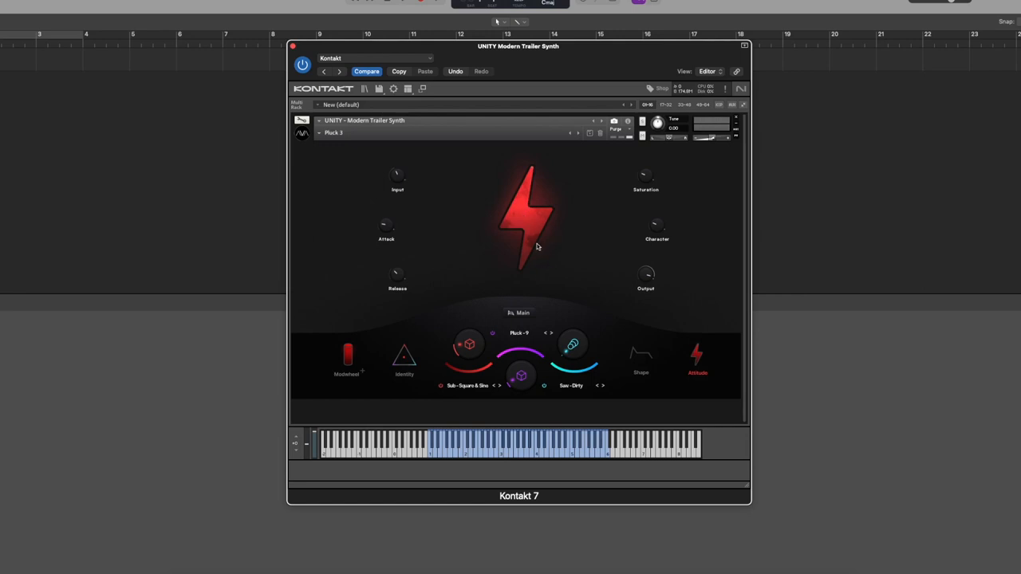
mouse_move(537, 284)
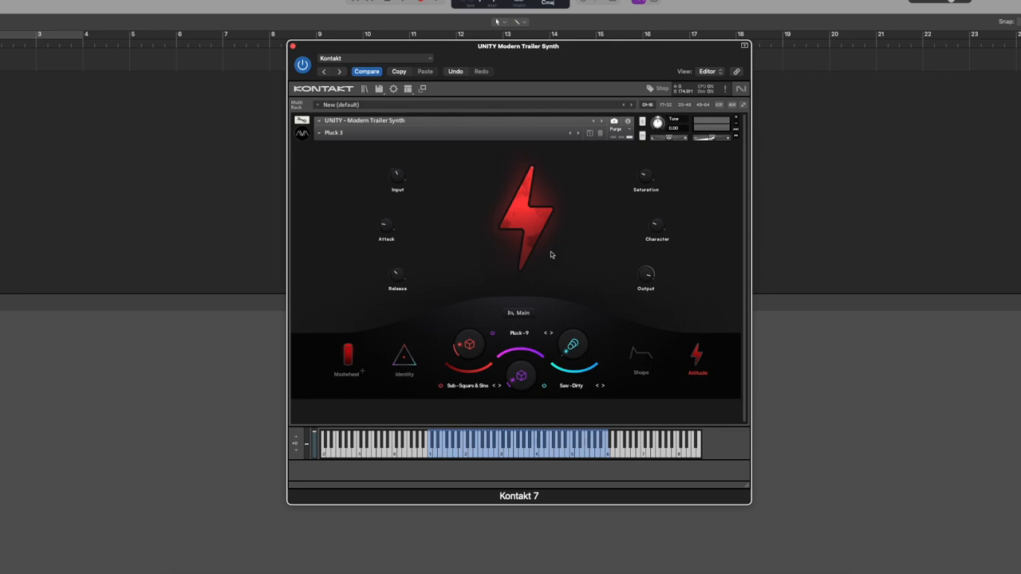
mouse_move(565, 242)
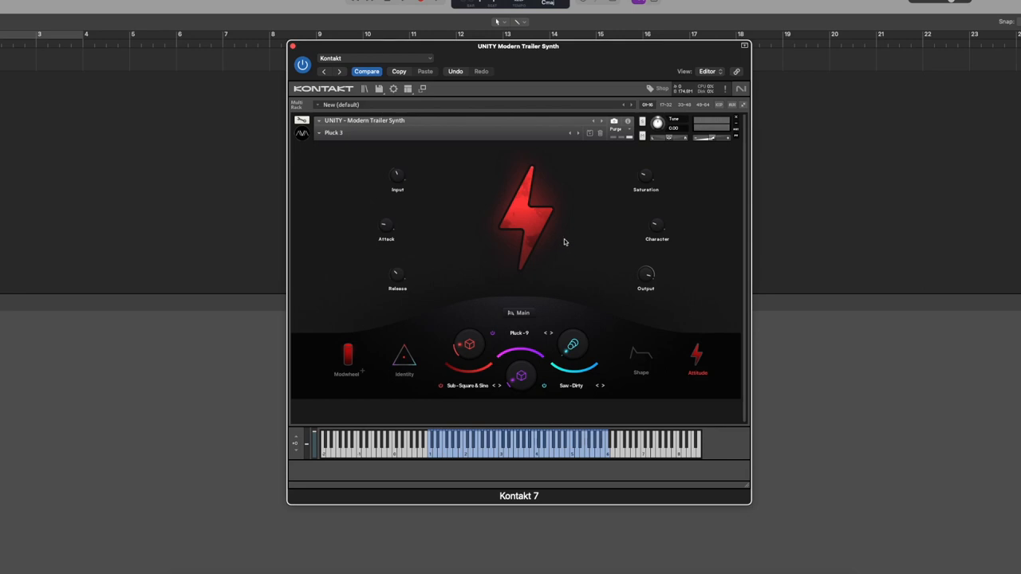
mouse_move(588, 239)
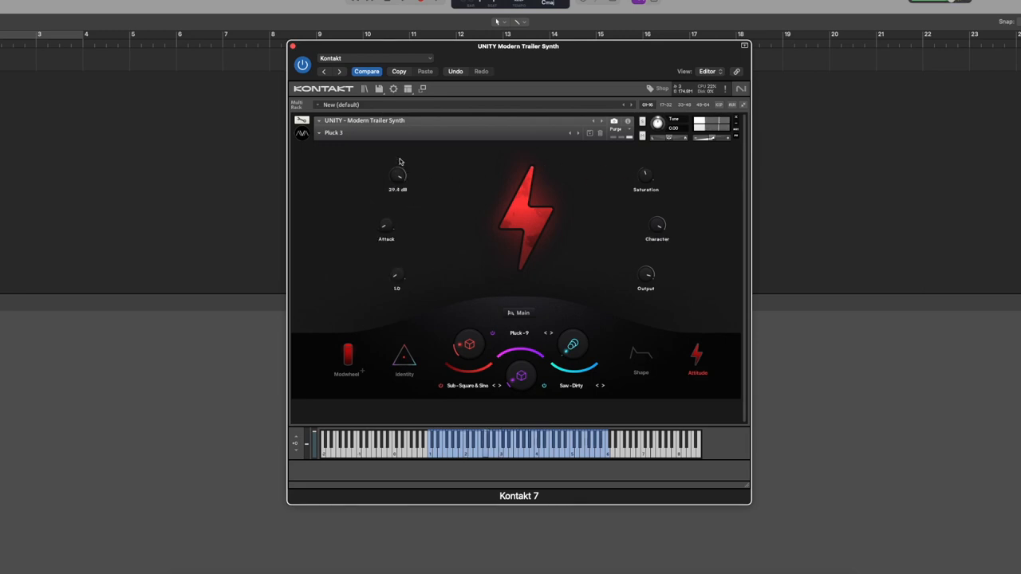
Step: Nudge the Attitude effect's Input knob to change its input level
drag(397, 174, 397, 188)
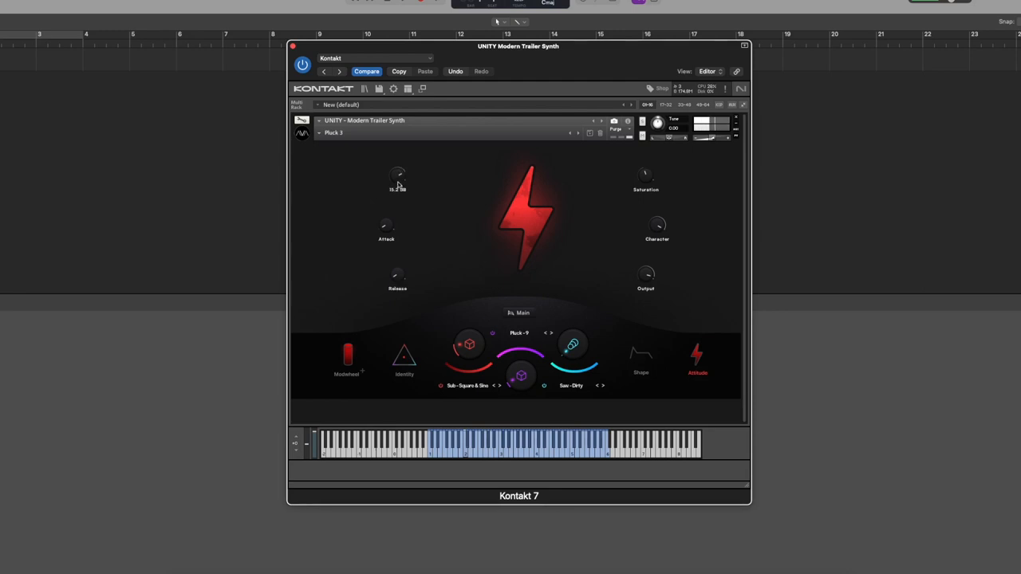